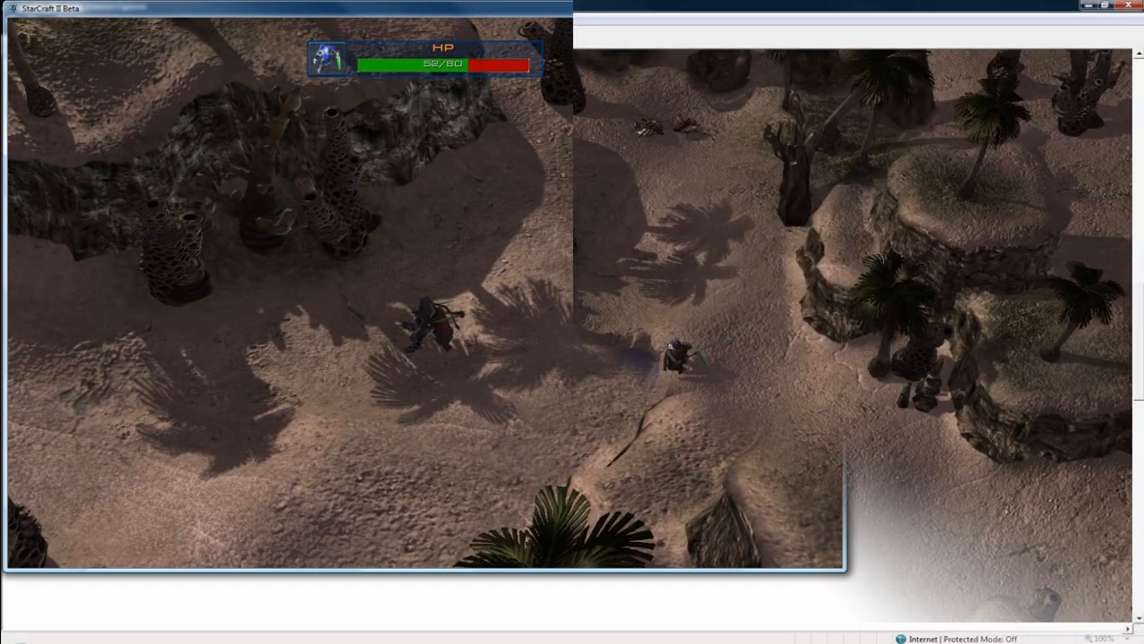
# Create a new blank map and raise two plateaus with the Height brush.
pyautogui.click(12, 19)
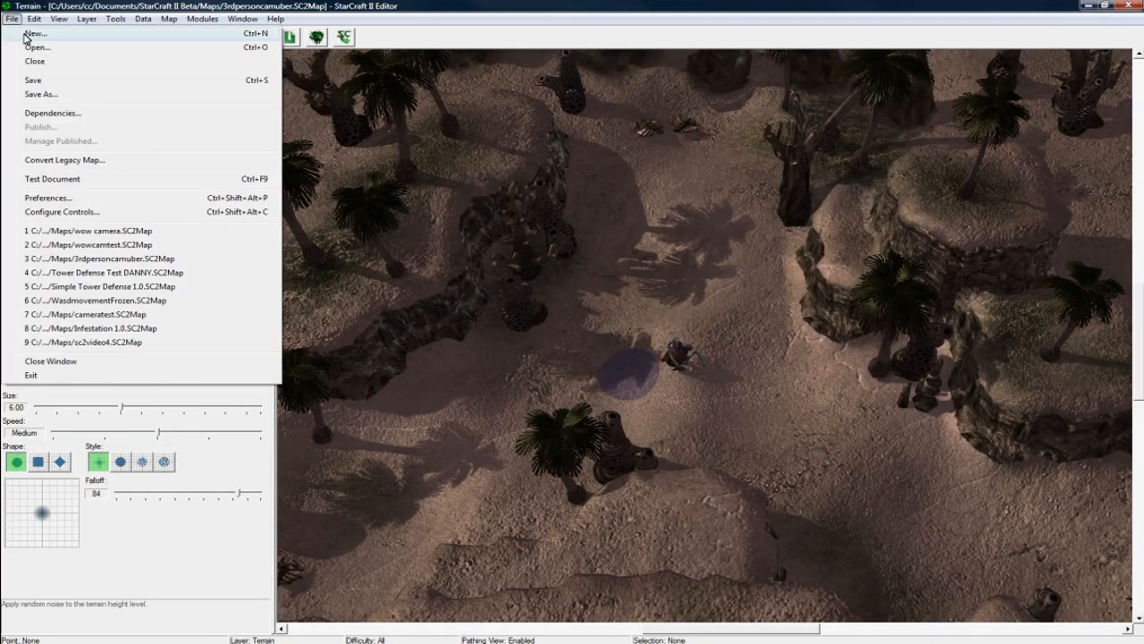
pyautogui.click(34, 33)
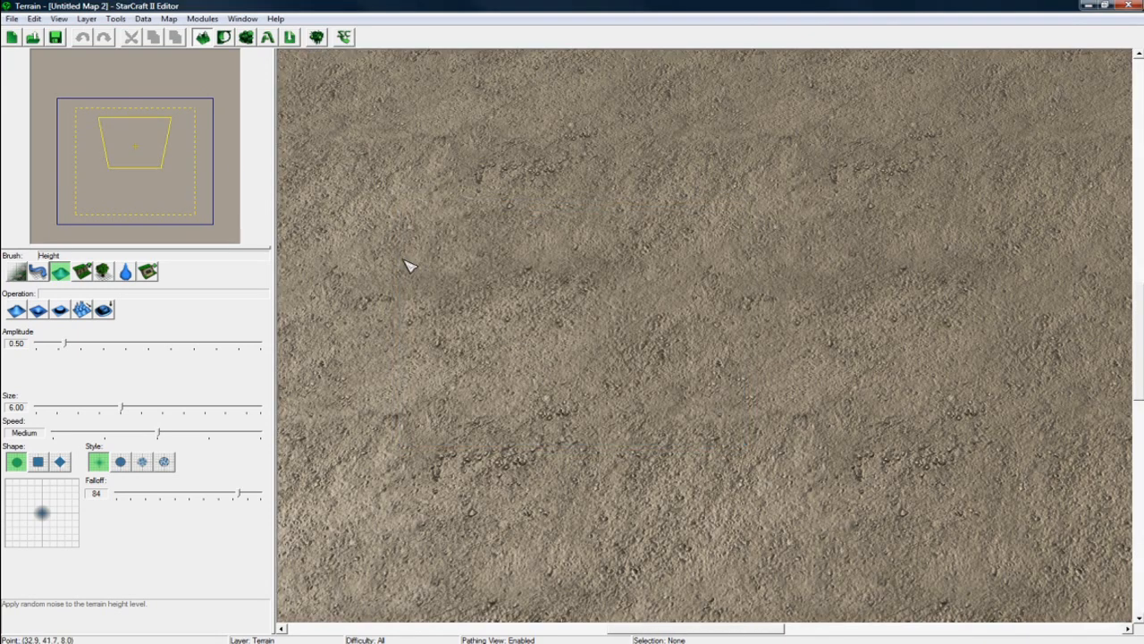
pyautogui.click(60, 271)
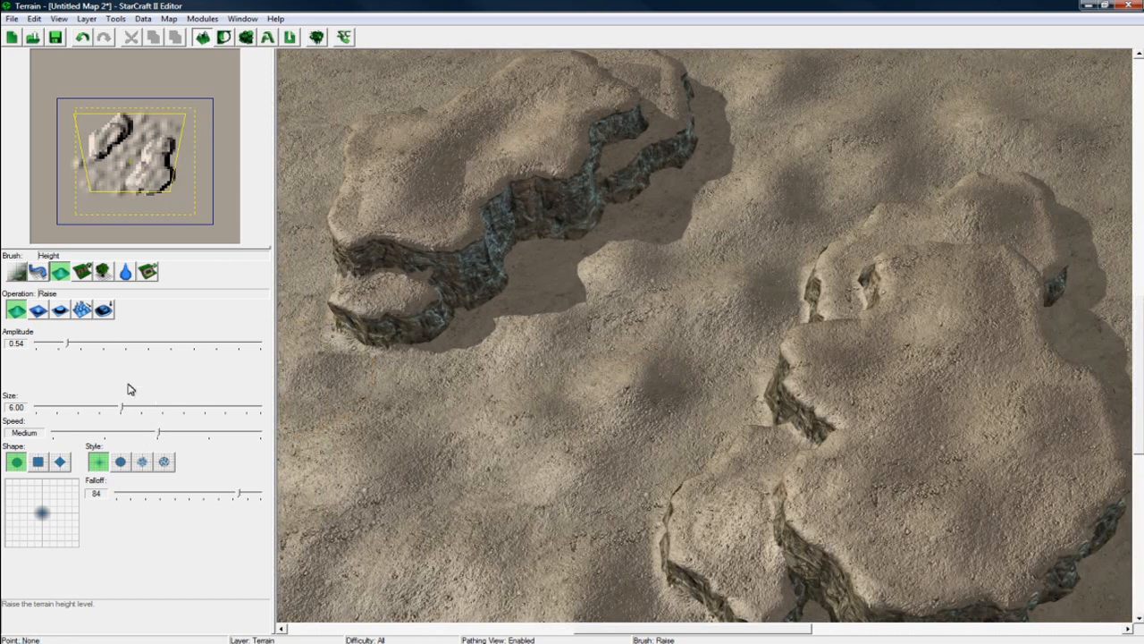
pyautogui.click(104, 309)
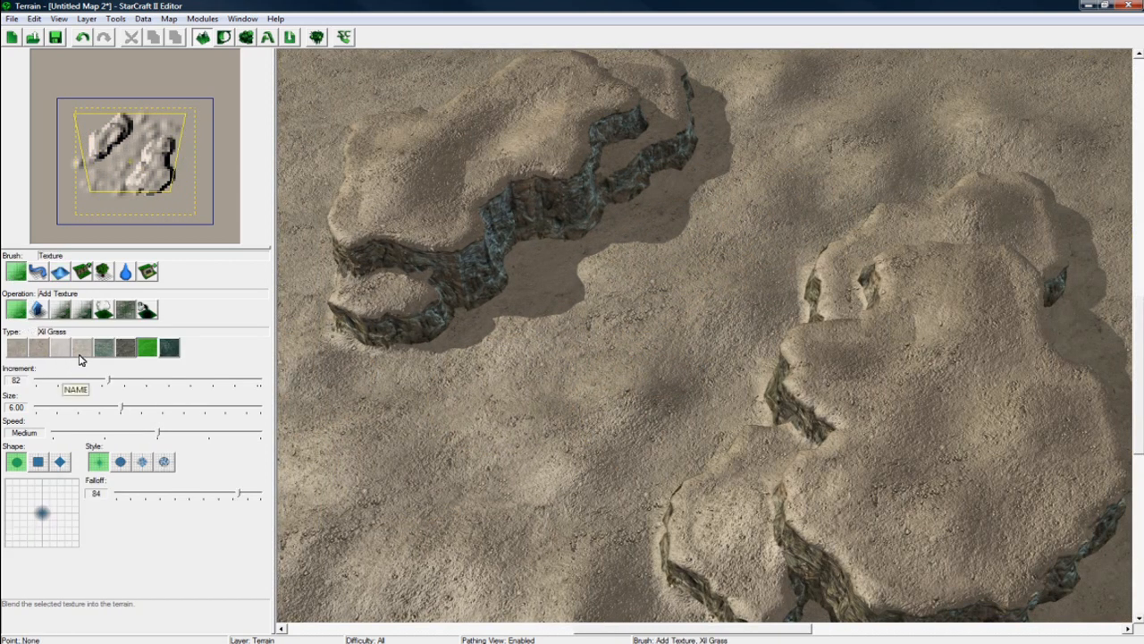
# Paint Xil Grass patches over the Xil Sand ground and plateau tops.
pyautogui.click(37, 347)
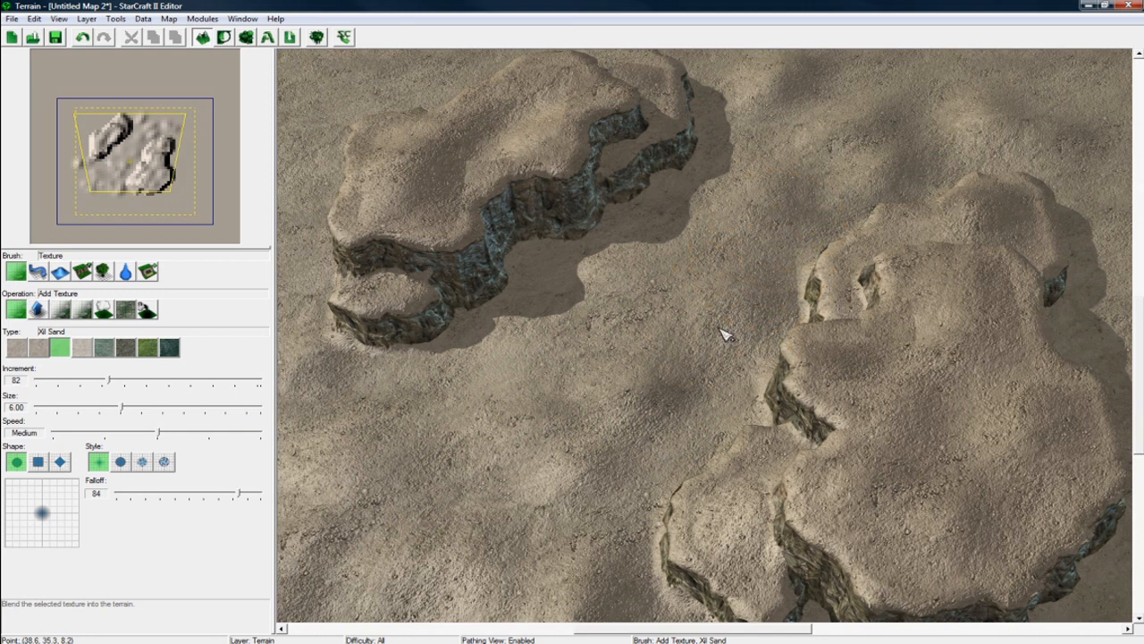
pyautogui.moveTo(814, 188)
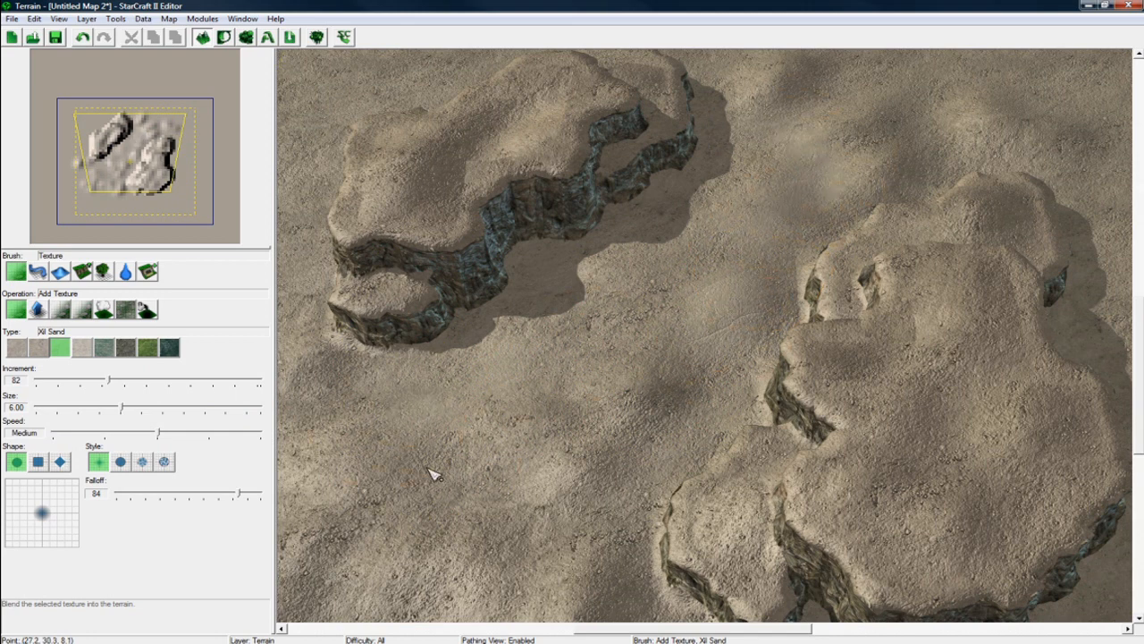
pyautogui.click(148, 347)
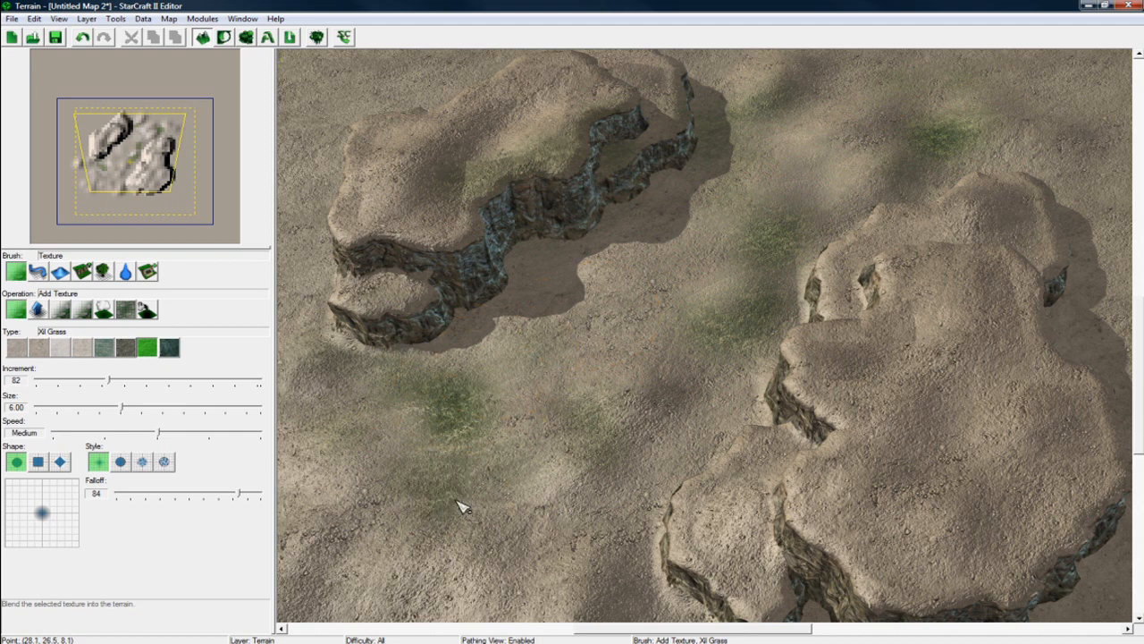
pyautogui.click(465, 505)
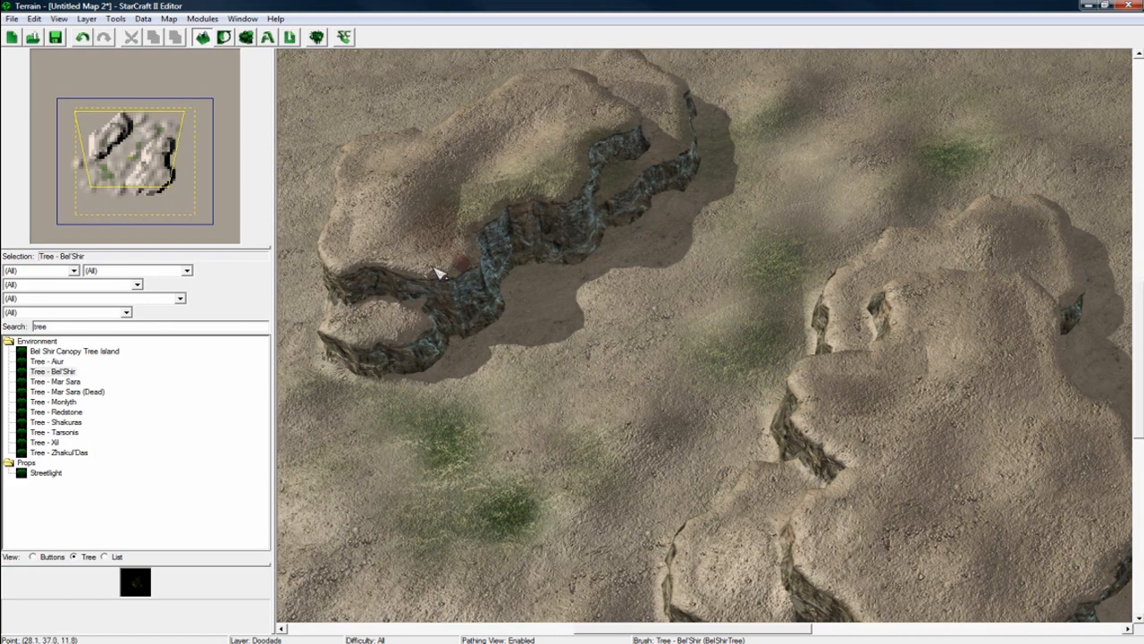
# Scatter leafy trees and palm trees across the plateaus and lowlands.
pyautogui.click(429, 380)
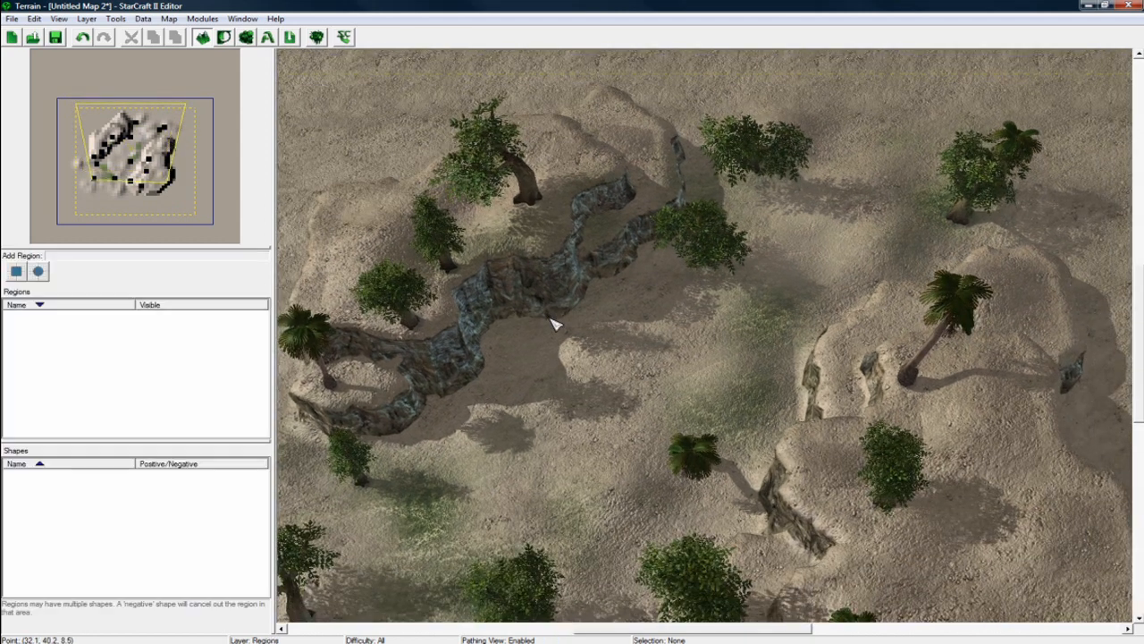
# Place a circular region on open ground and save the map as 'wowcamera system'.
pyautogui.click(37, 271)
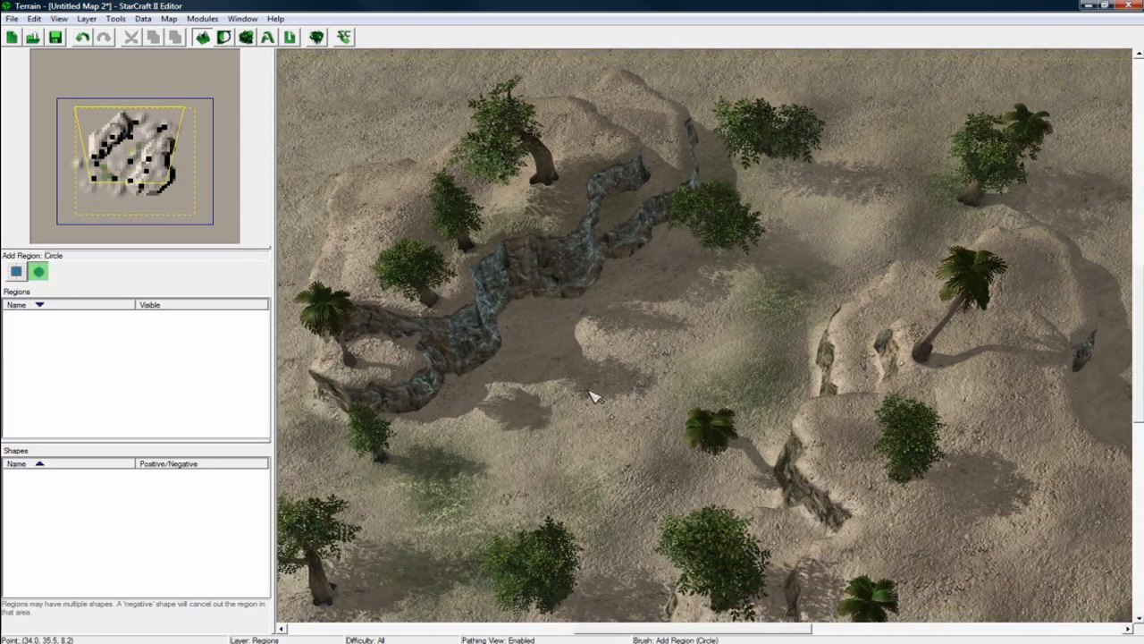
pyautogui.click(596, 398)
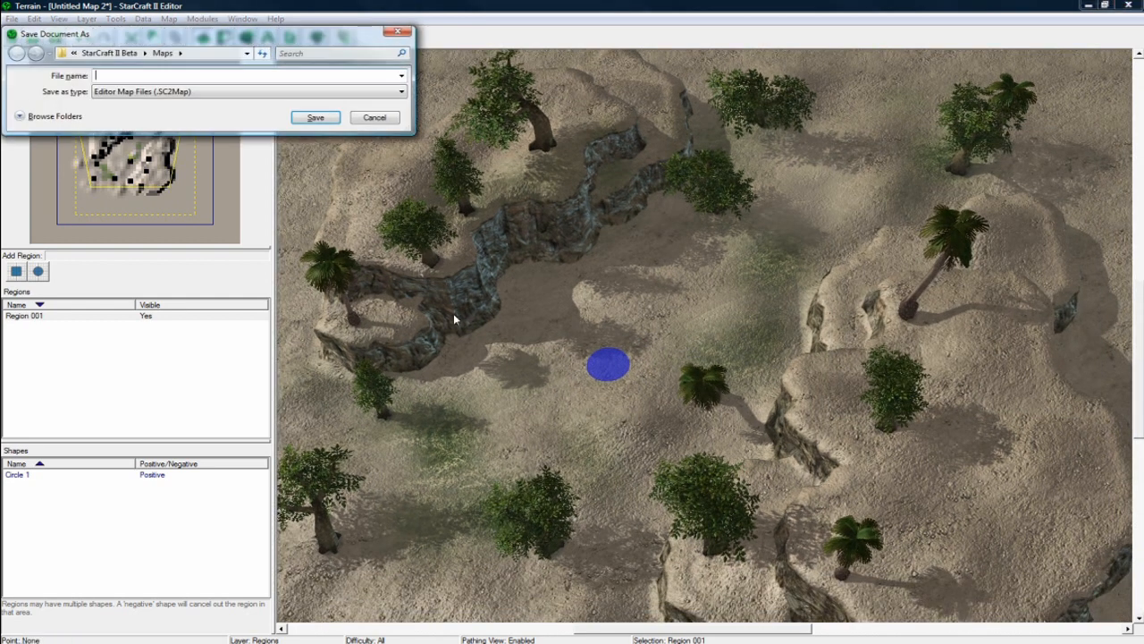
pyautogui.write('wowcamer')
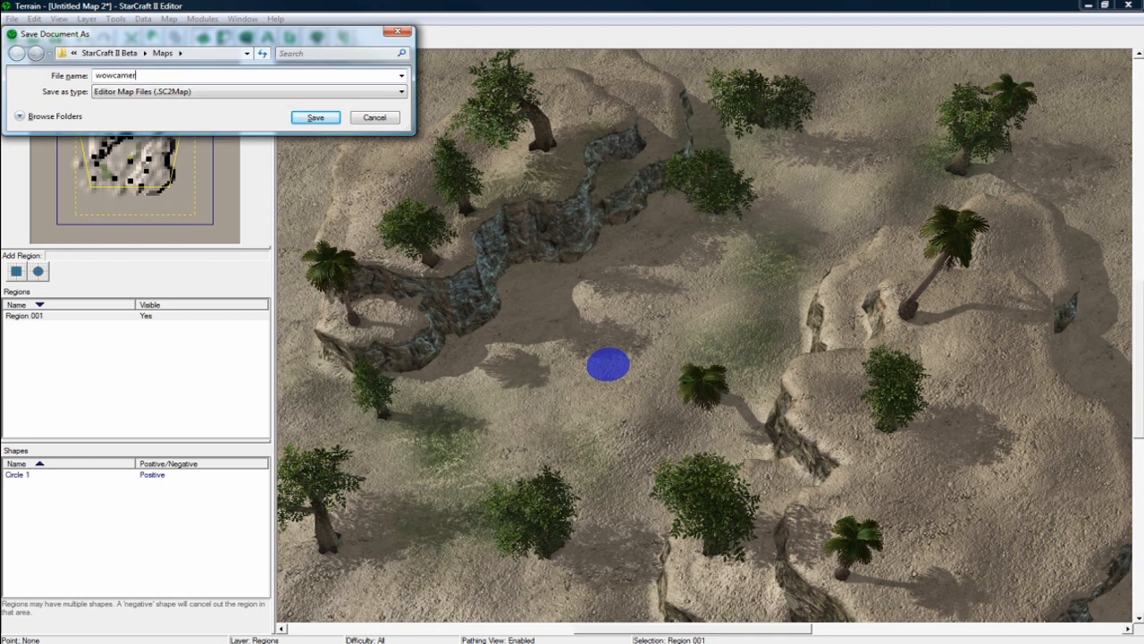
pyautogui.click(314, 117)
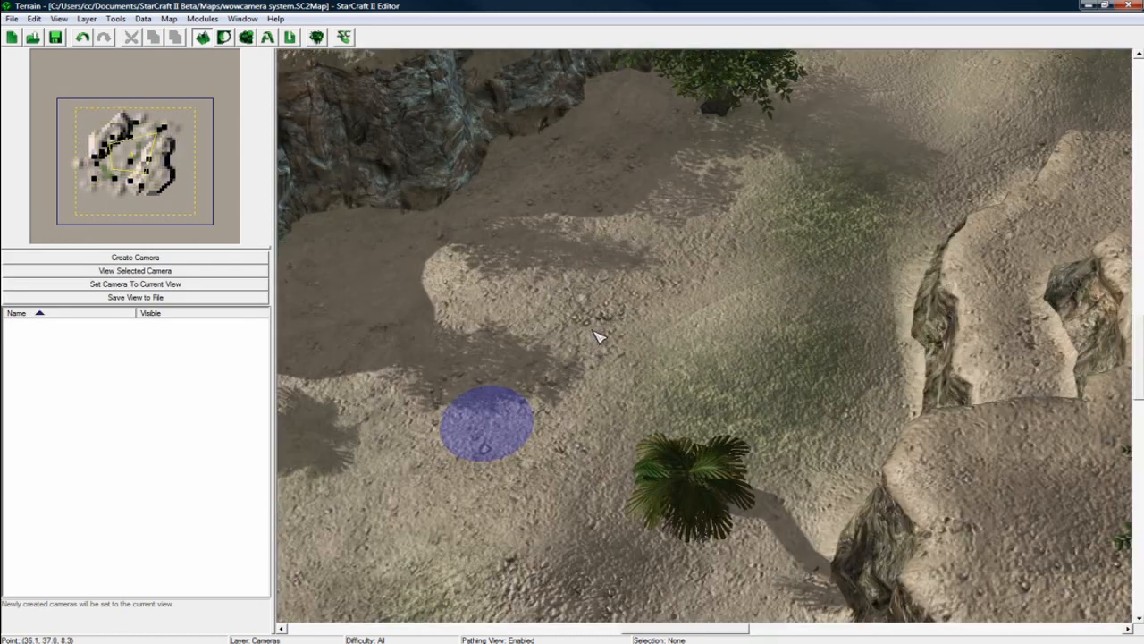
# Add Camera 001 and place a Dark Templar near the region, rotated to 90.
pyautogui.click(134, 256)
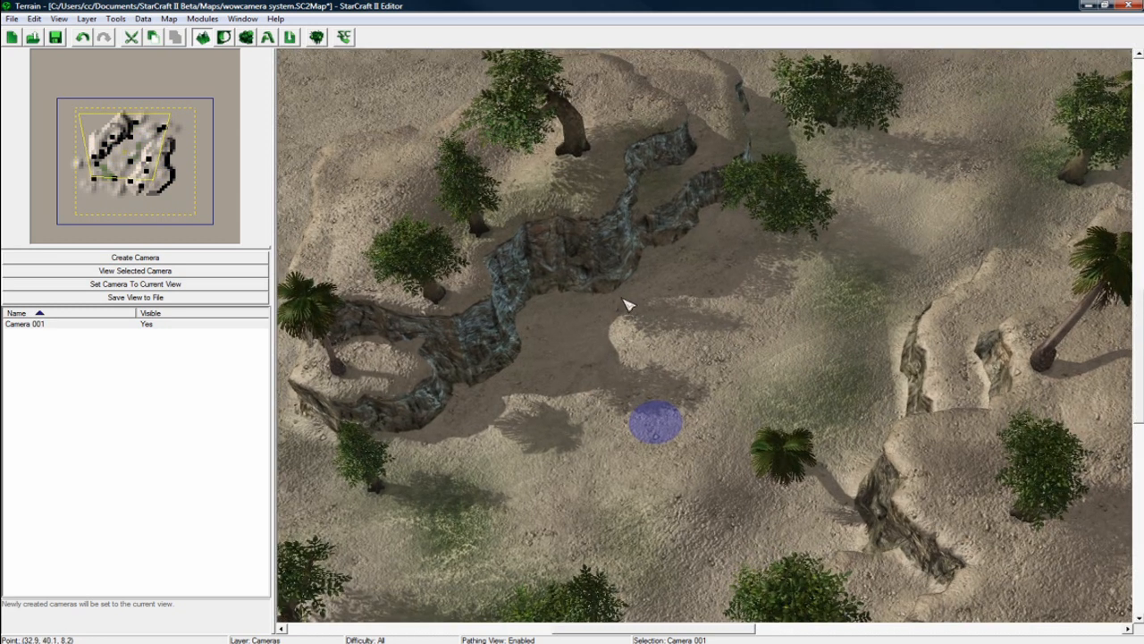
pyautogui.moveTo(620, 291)
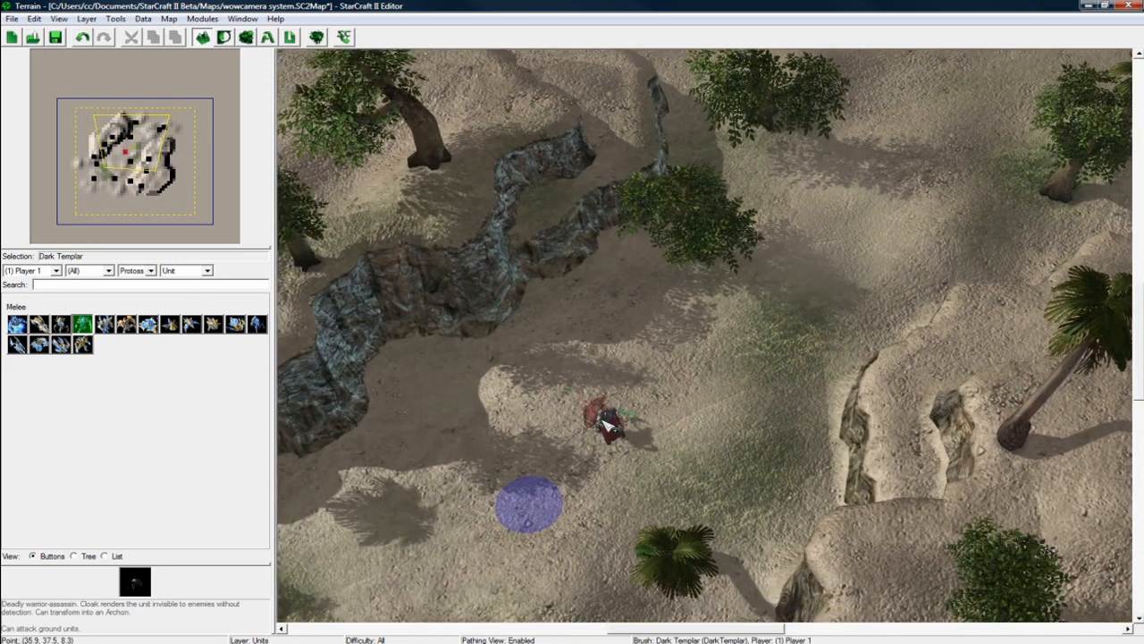
pyautogui.doubleClick(611, 421)
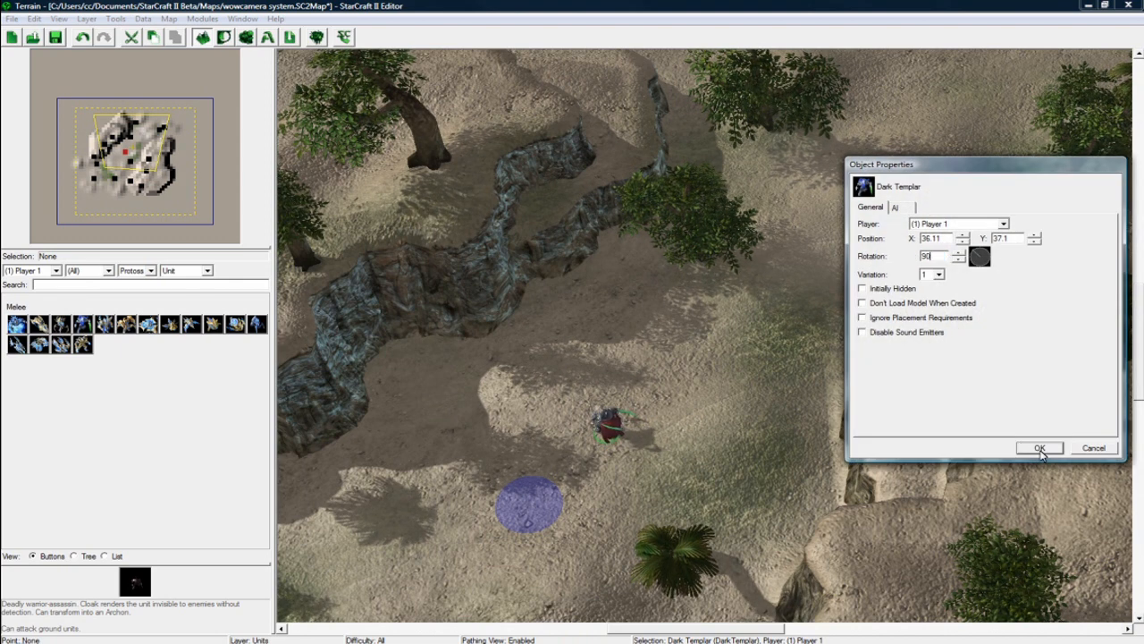
pyautogui.click(1040, 448)
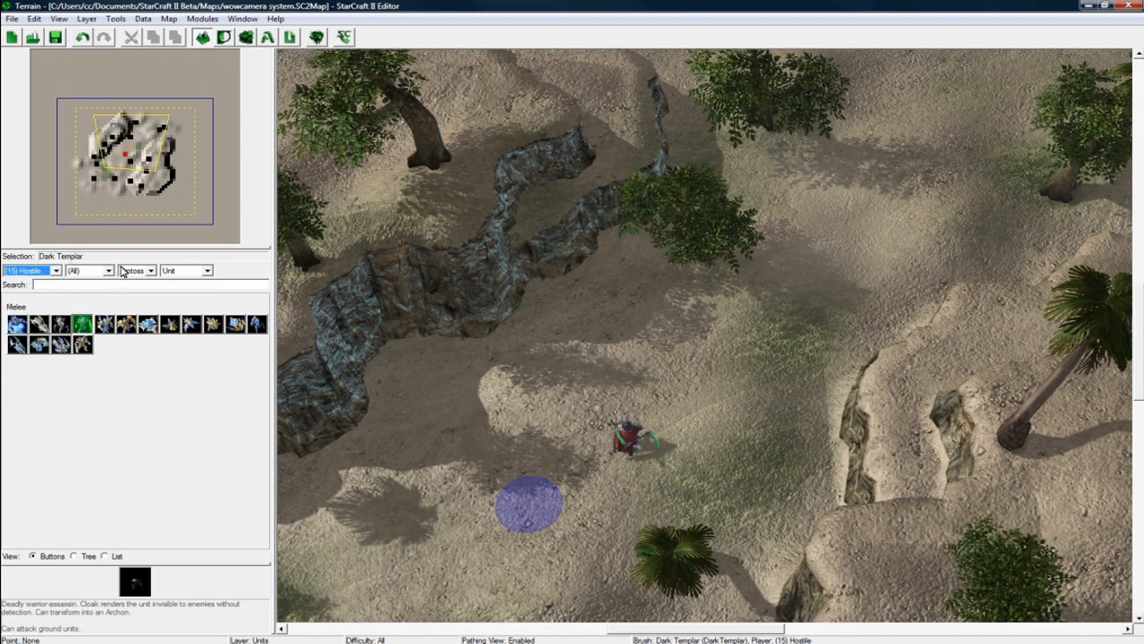
pyautogui.click(137, 270)
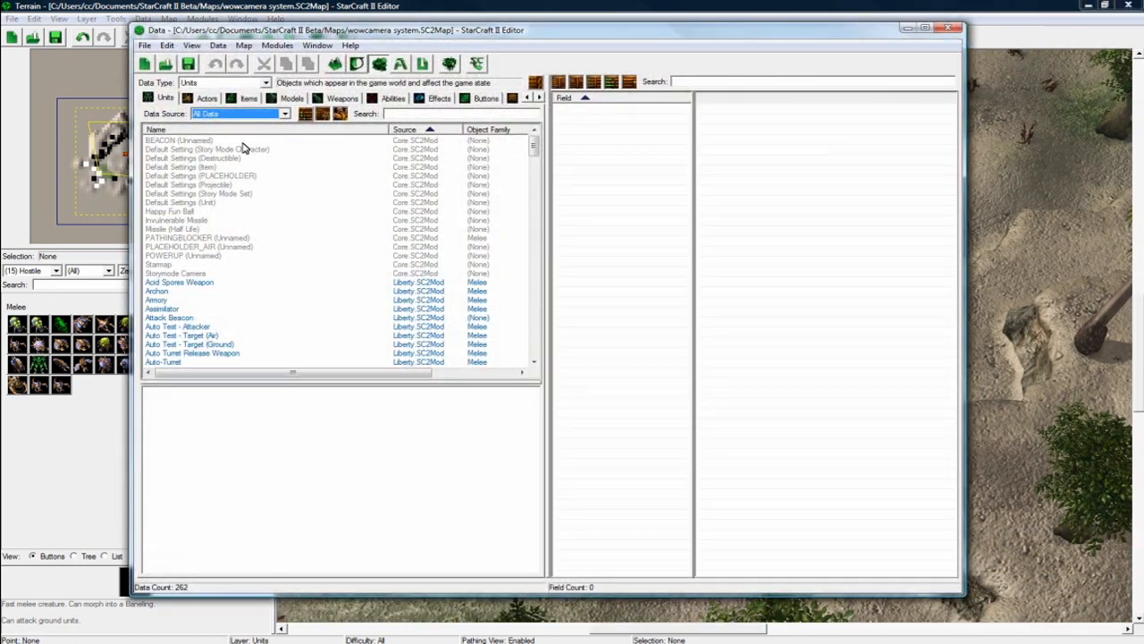
# Duplicate the Attack ability as 'Attack DT' with Acquire Path Limit 1.
pyautogui.click(390, 97)
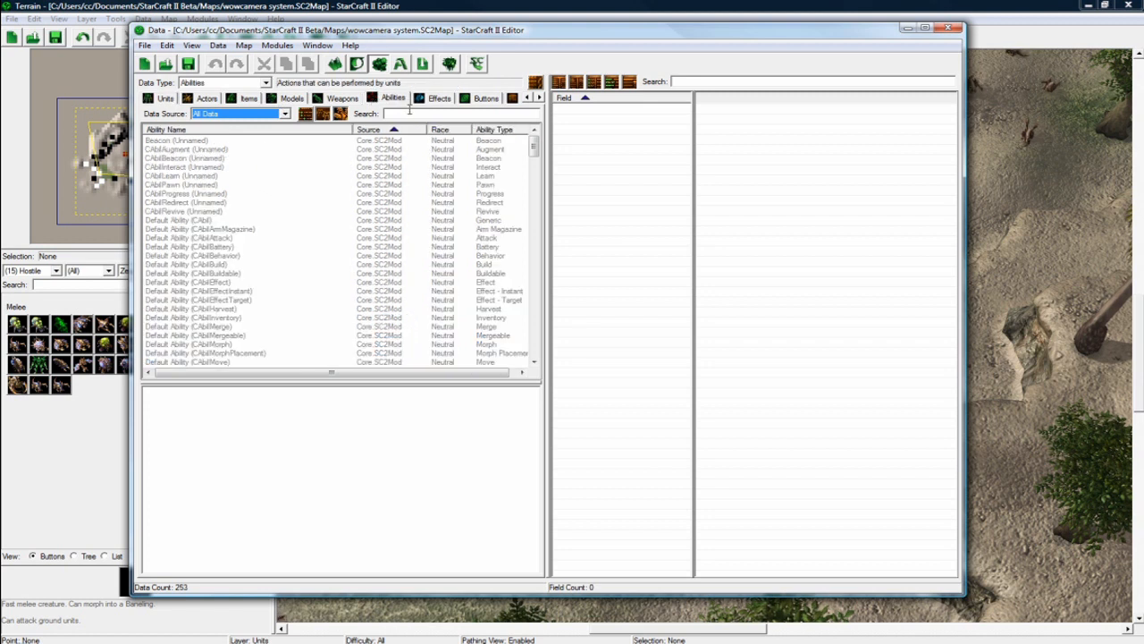
pyautogui.write('attack')
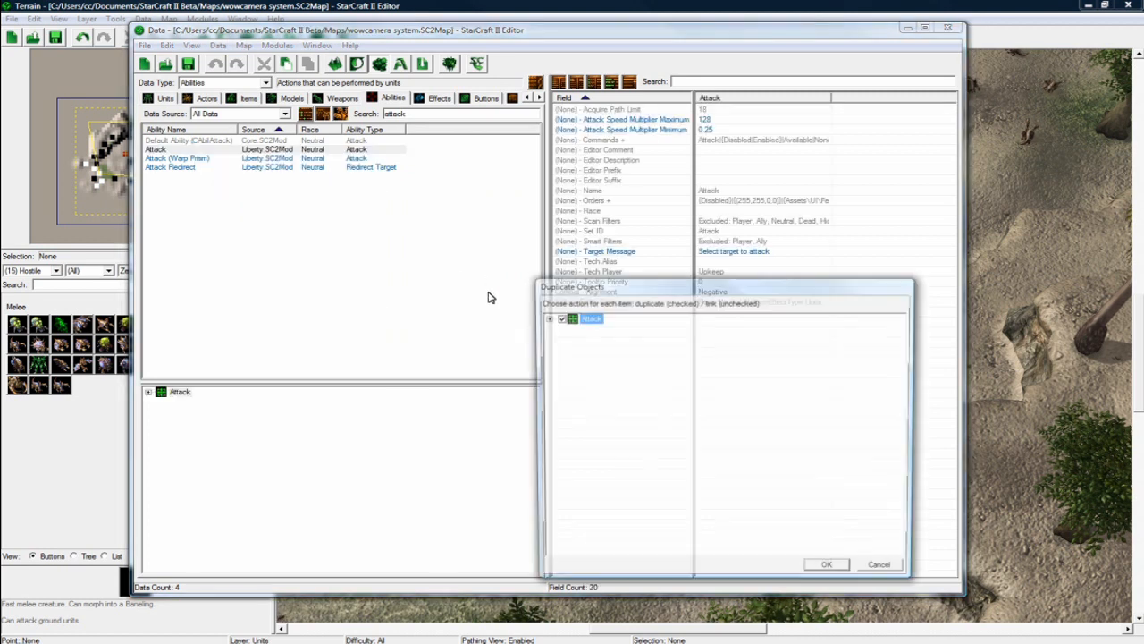
pyautogui.click(825, 565)
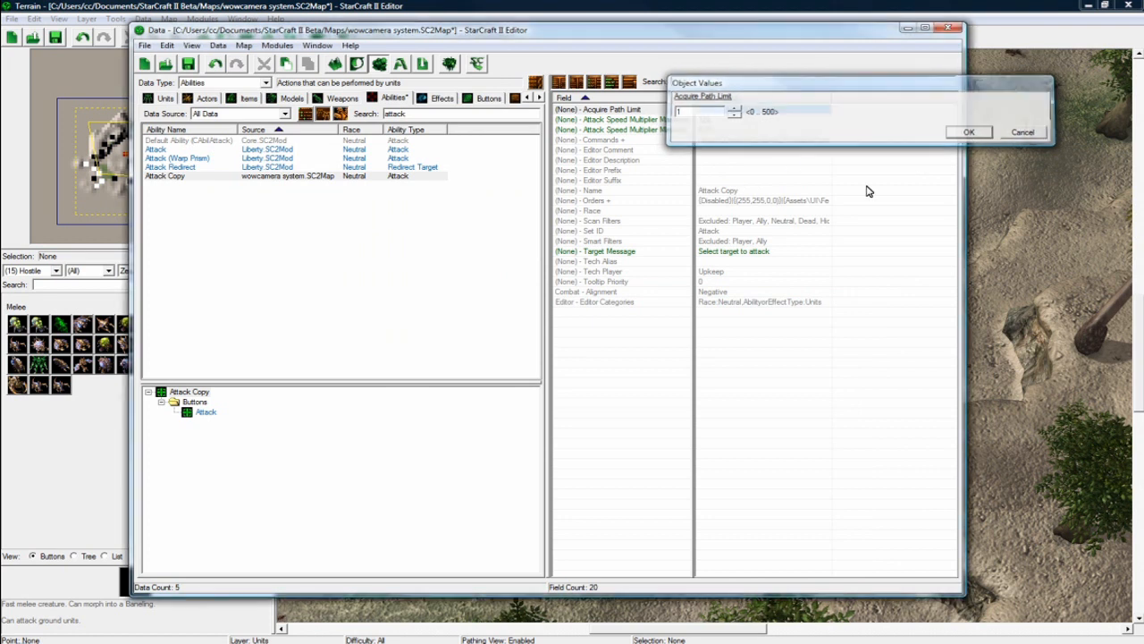
pyautogui.click(580, 190)
pyautogui.write('Attack DT')
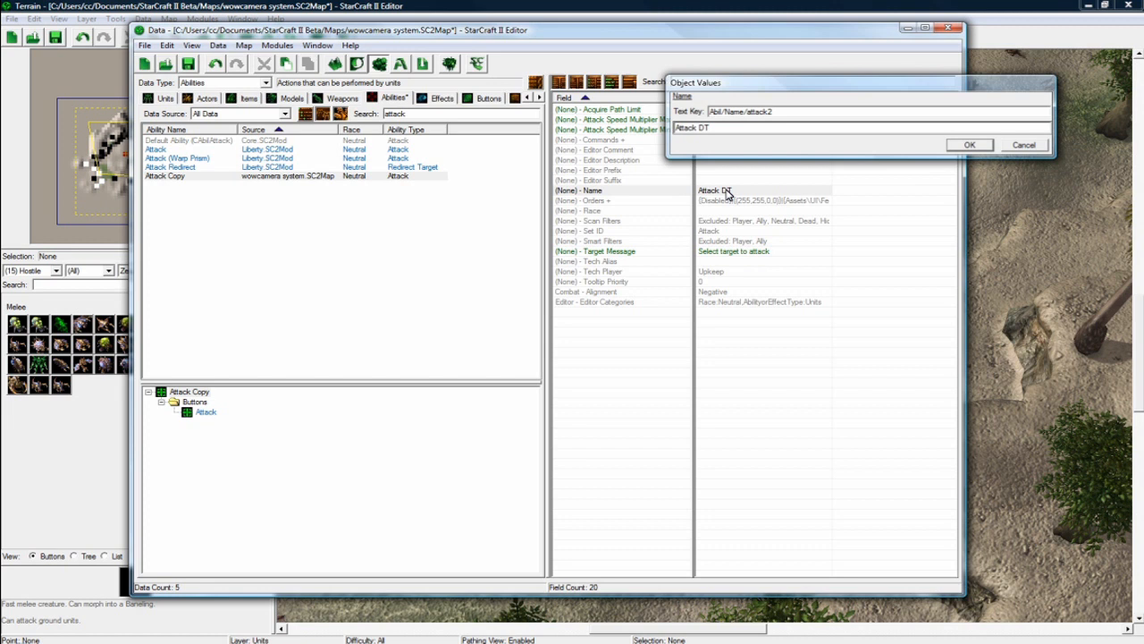
pyautogui.click(165, 98)
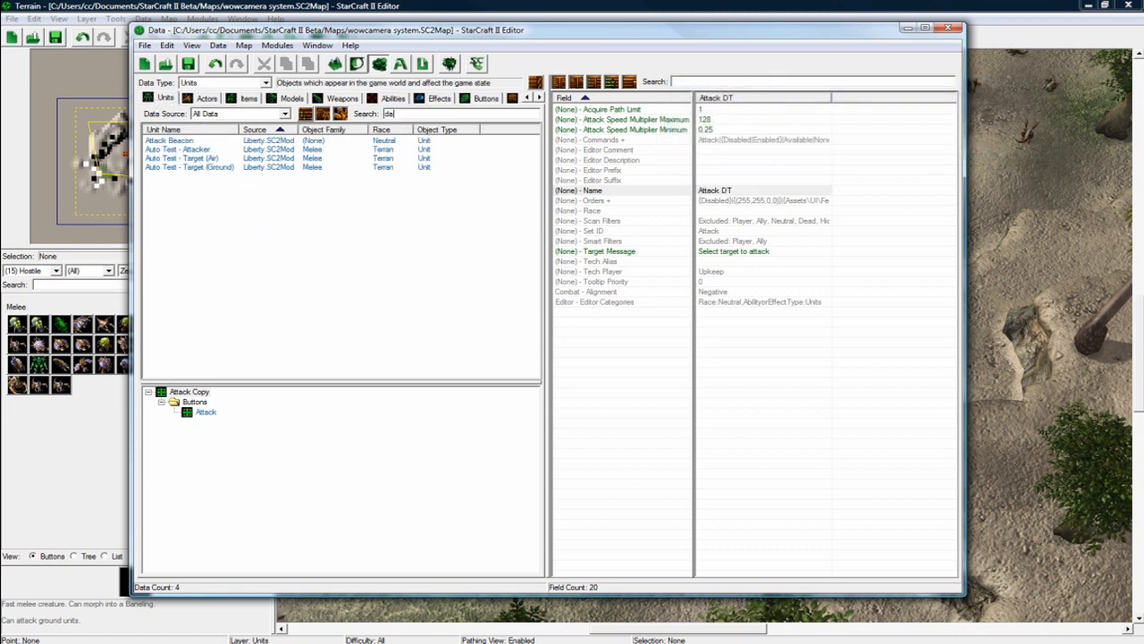
# Set the Dark Templar's Attack command button ability to Selection - Attack DT.
pyautogui.write('dark templar')
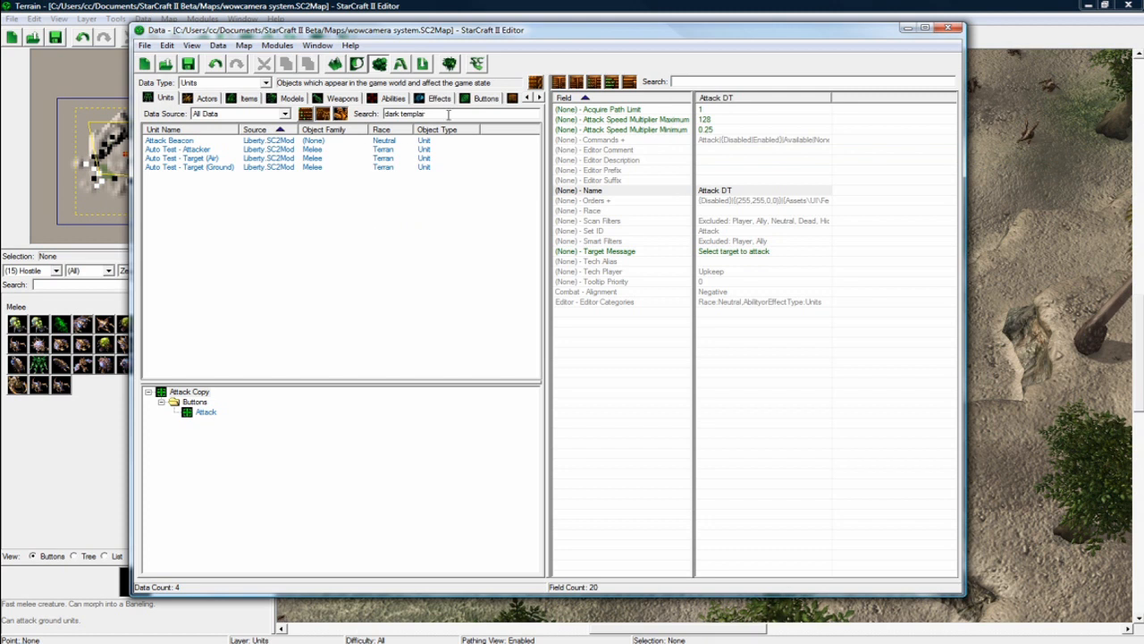
pyautogui.click(167, 140)
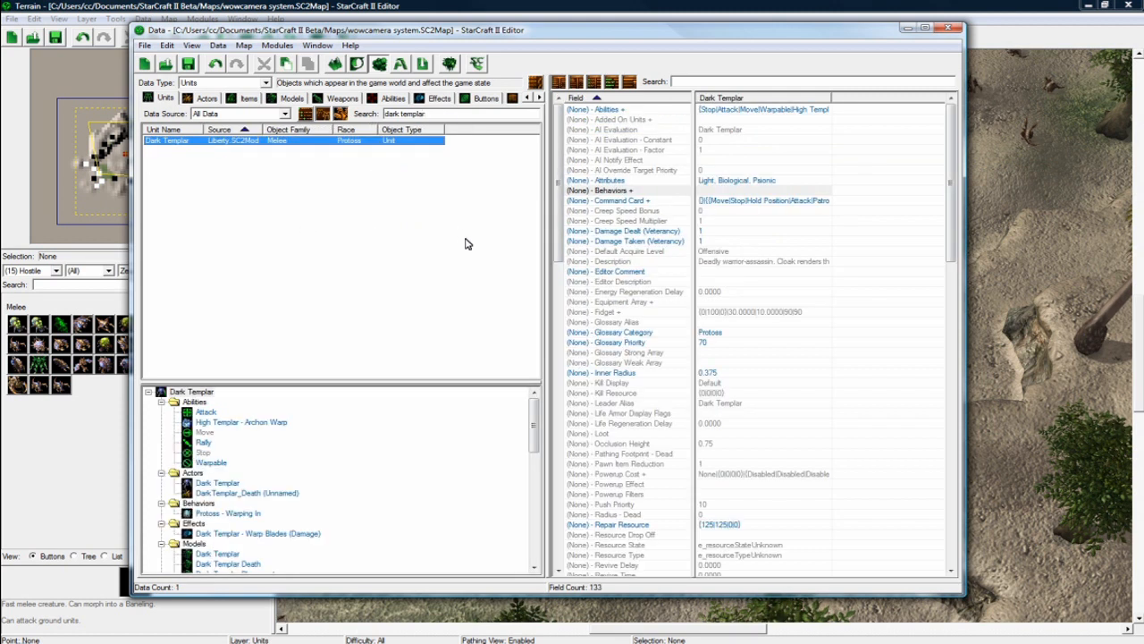
pyautogui.moveTo(745, 114)
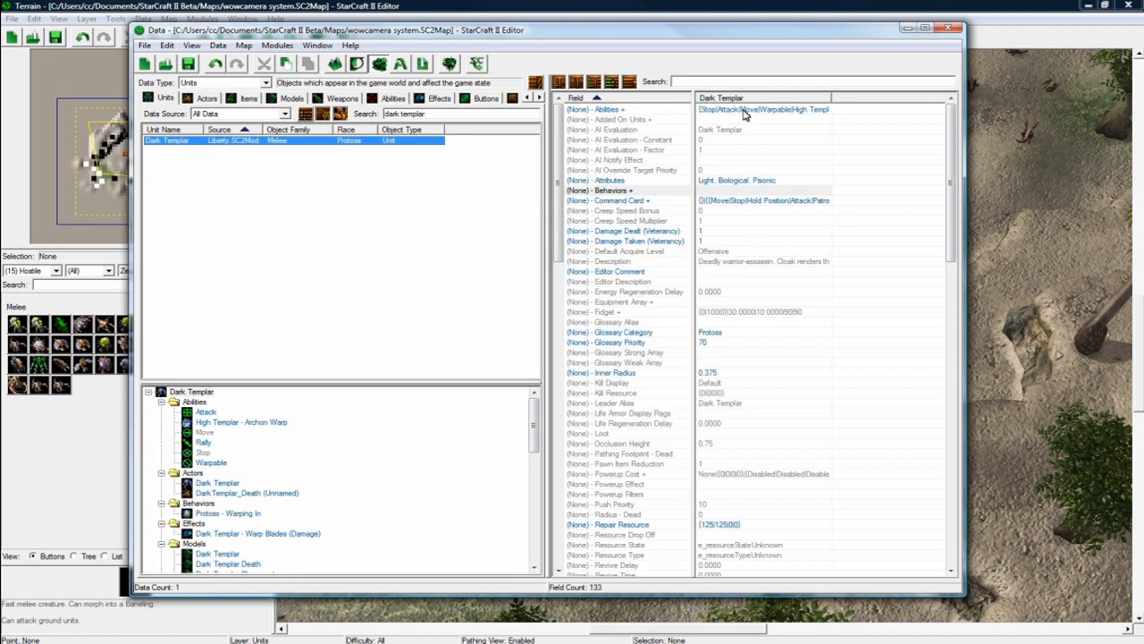
pyautogui.click(764, 109)
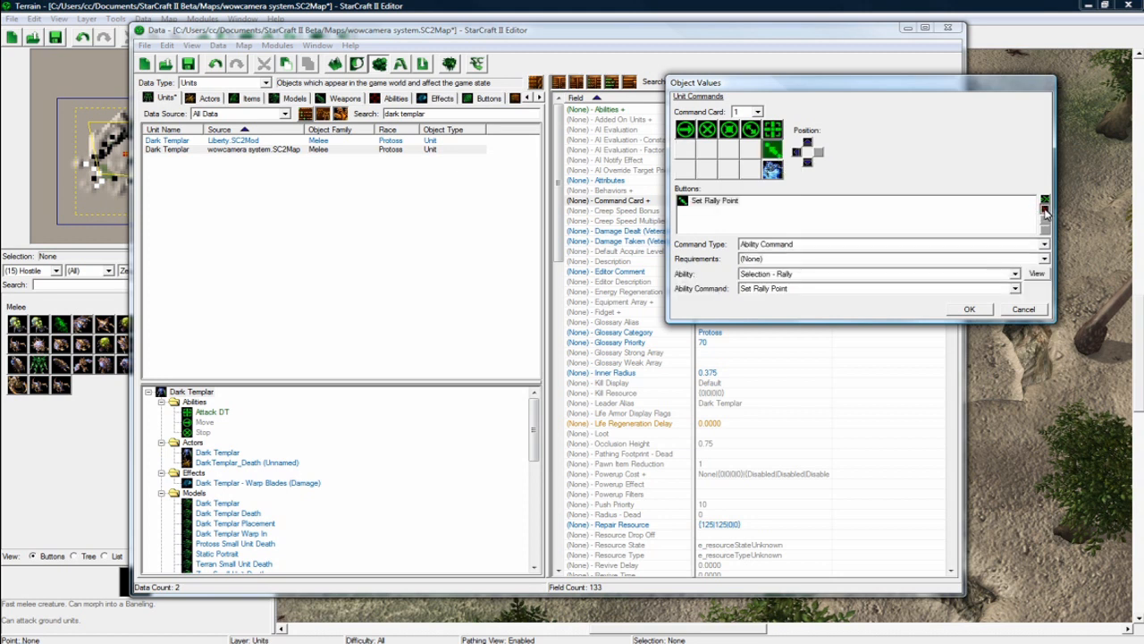
pyautogui.click(774, 169)
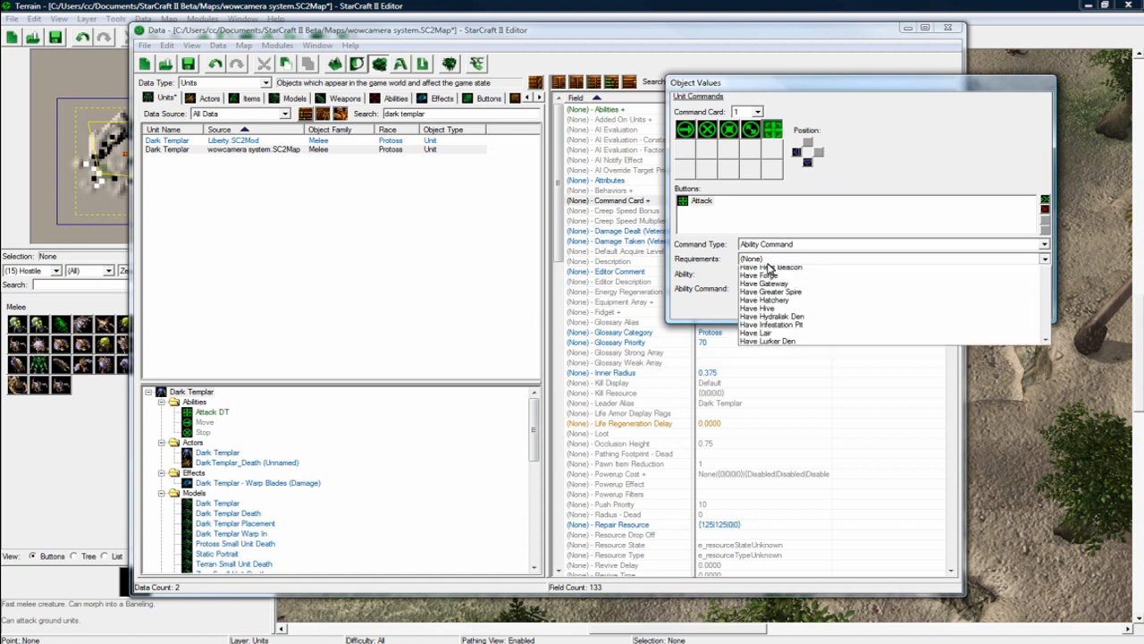
pyautogui.click(1015, 273)
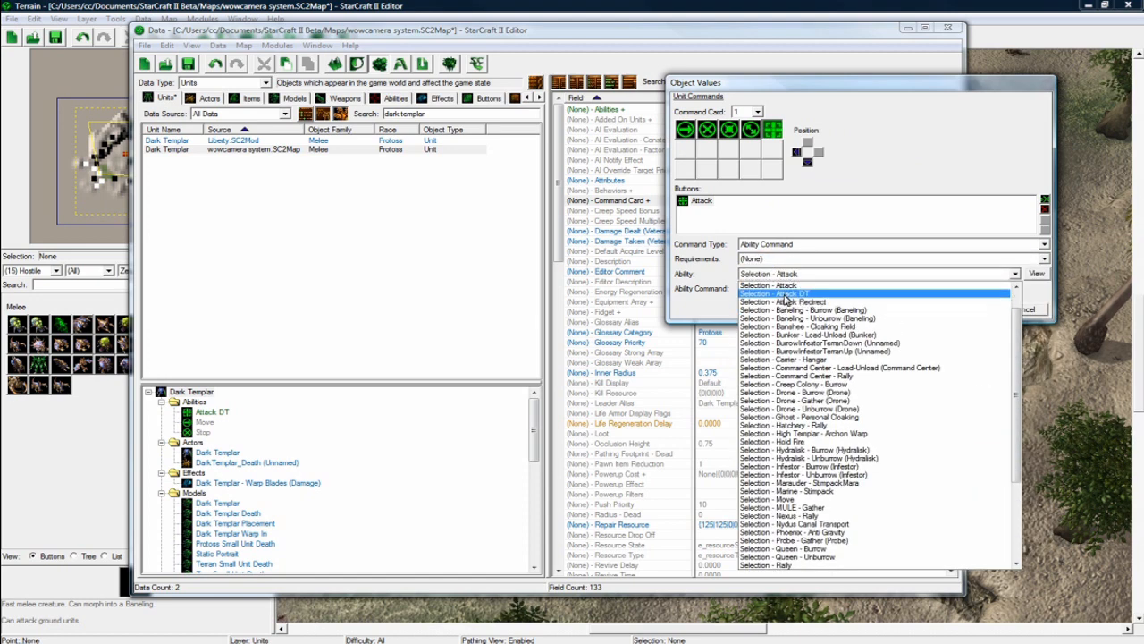
pyautogui.click(779, 293)
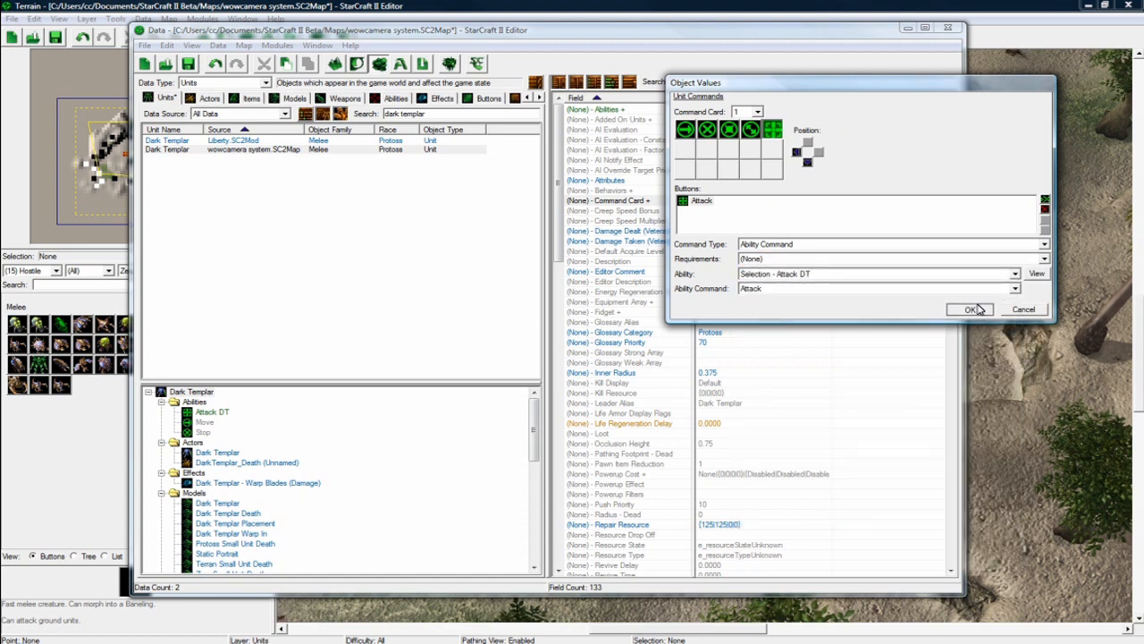
pyautogui.click(970, 310)
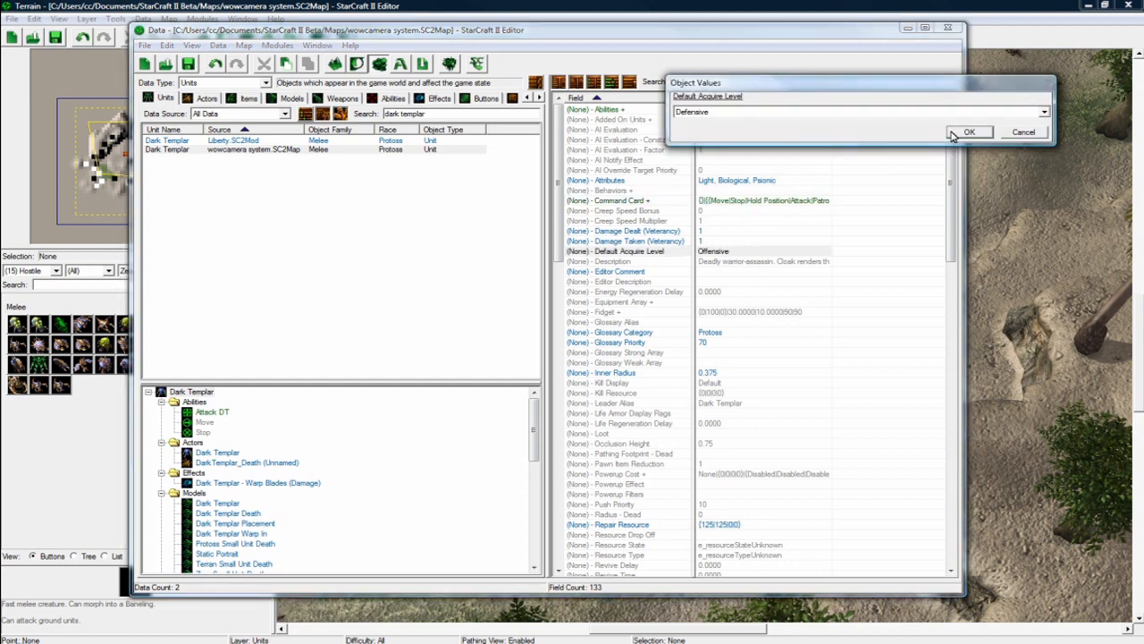
# Set Defensive acquire level, shield regeneration delay 0, and the Worker flag.
pyautogui.click(969, 132)
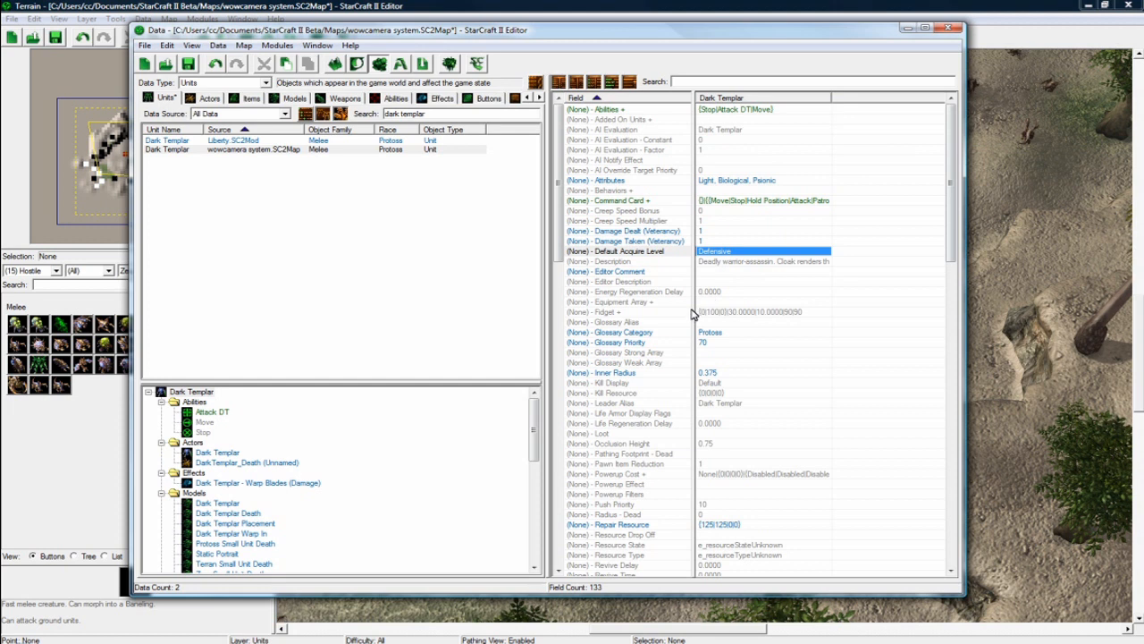
pyautogui.moveTo(684, 322)
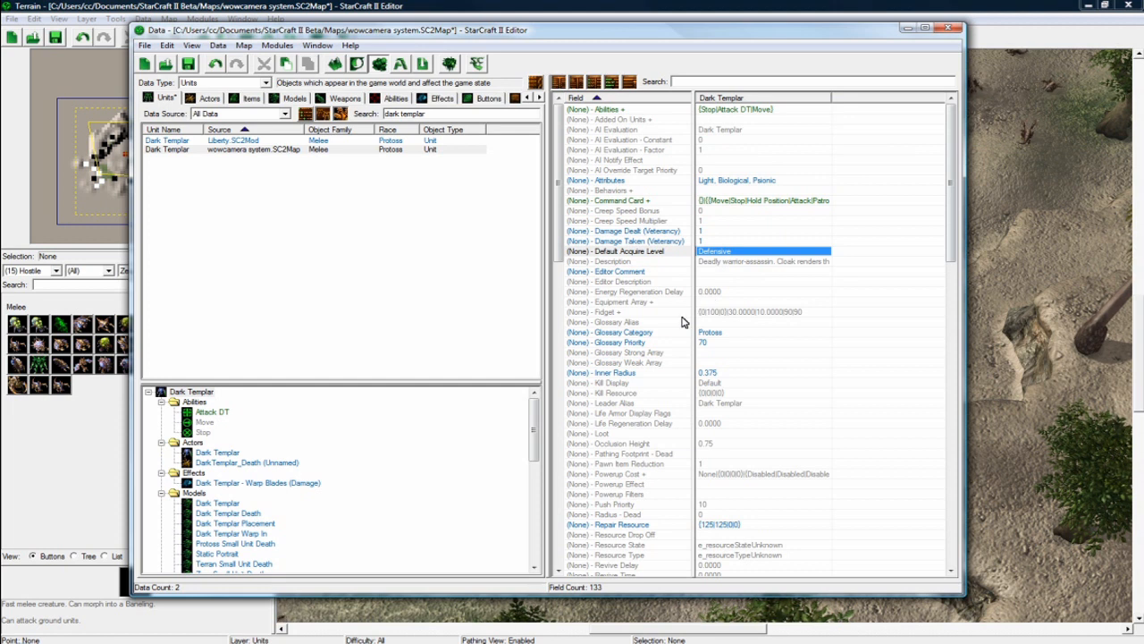
pyautogui.moveTo(714, 328)
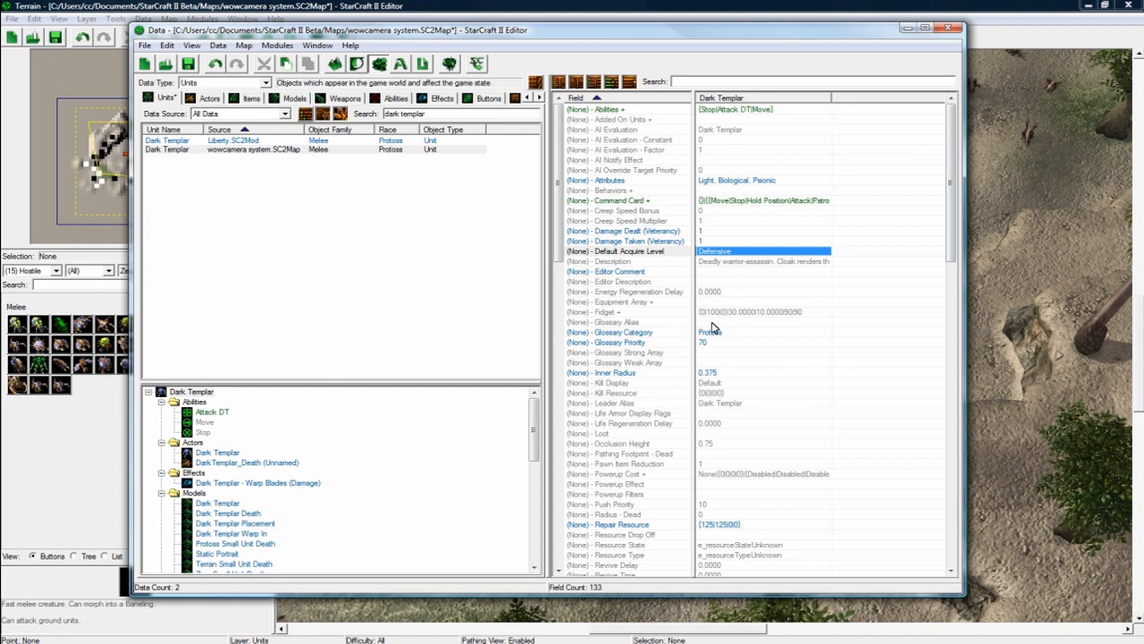
pyautogui.scroll(-3)
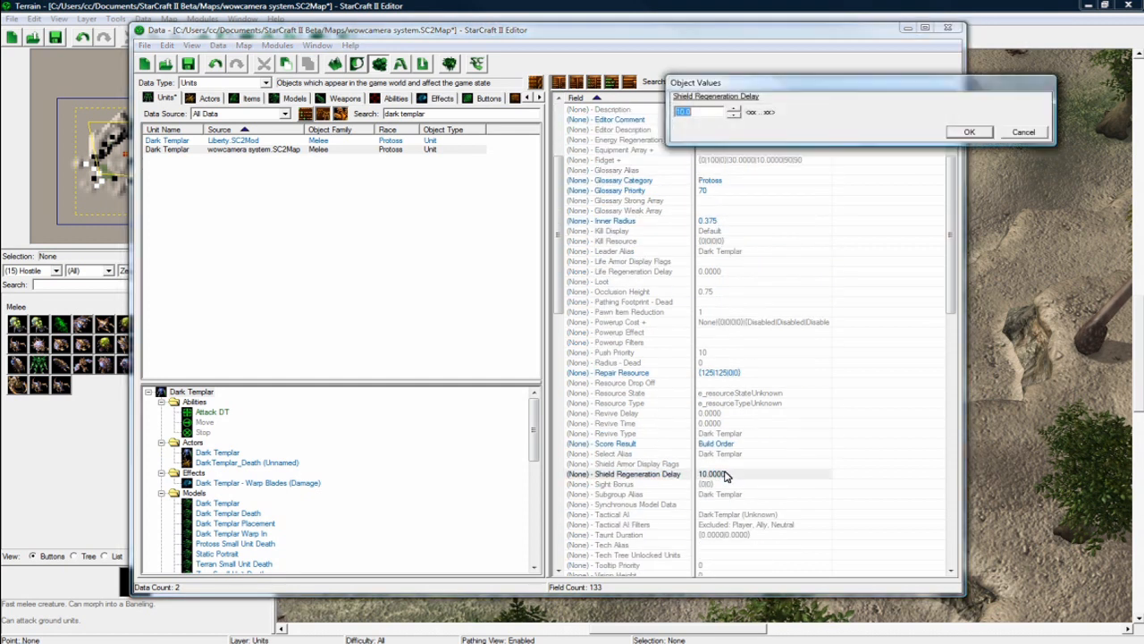
pyautogui.click(969, 131)
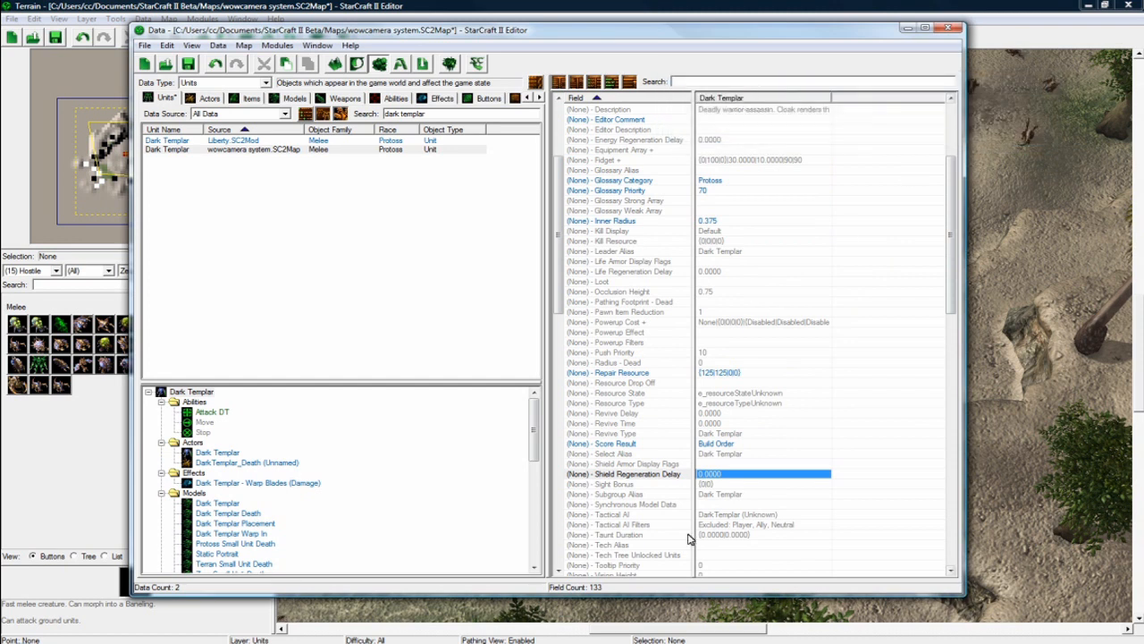
pyautogui.scroll(-3)
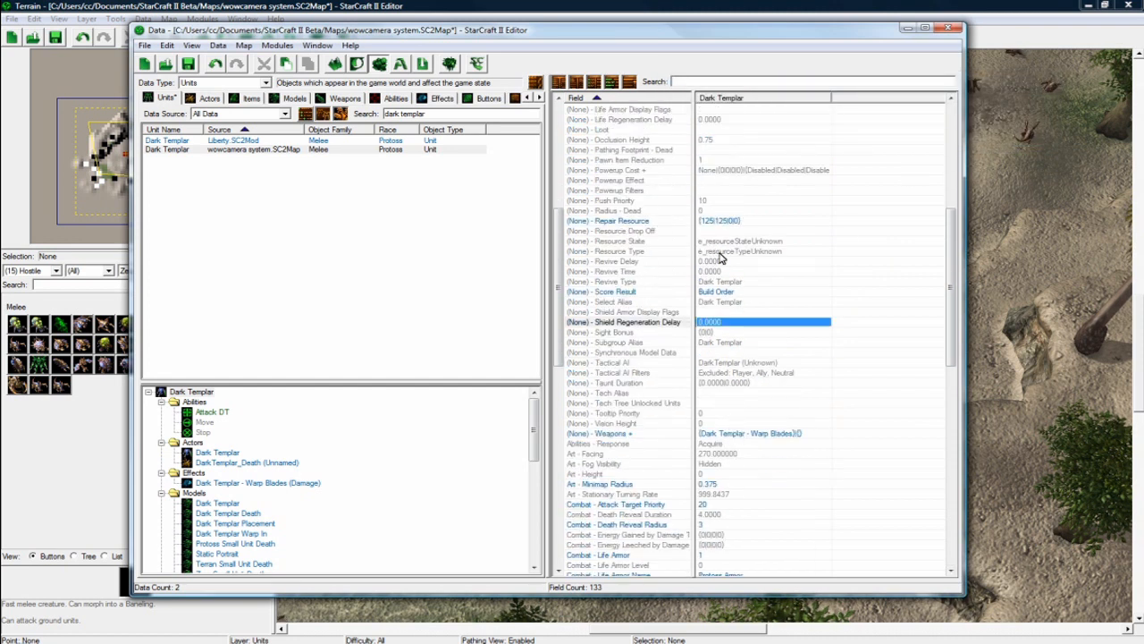
pyautogui.scroll(-3)
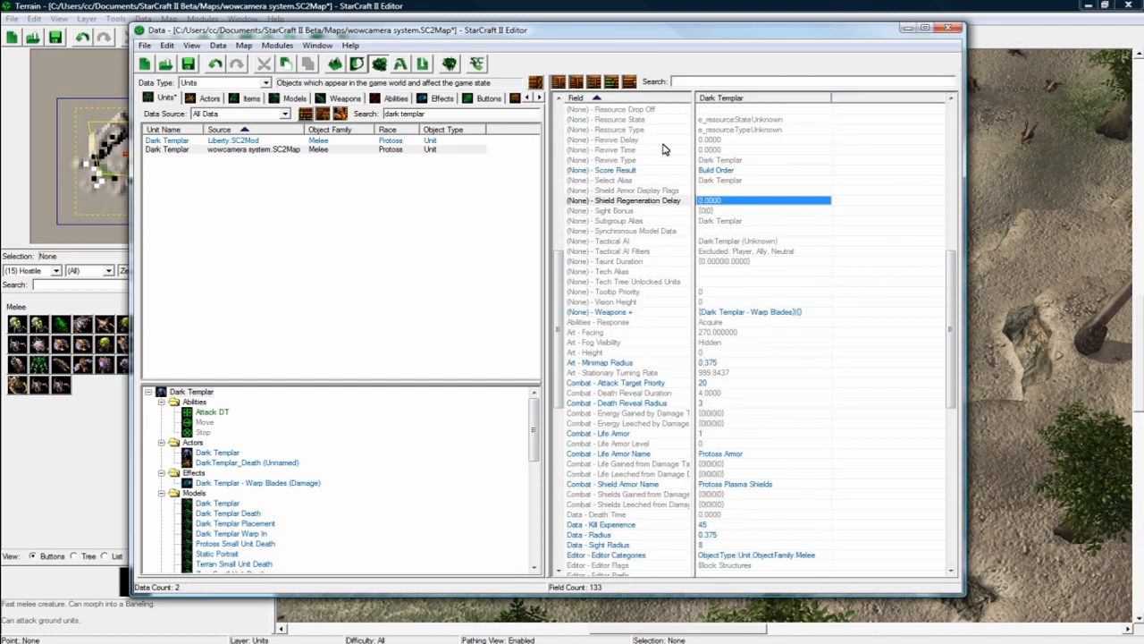
pyautogui.moveTo(753, 464)
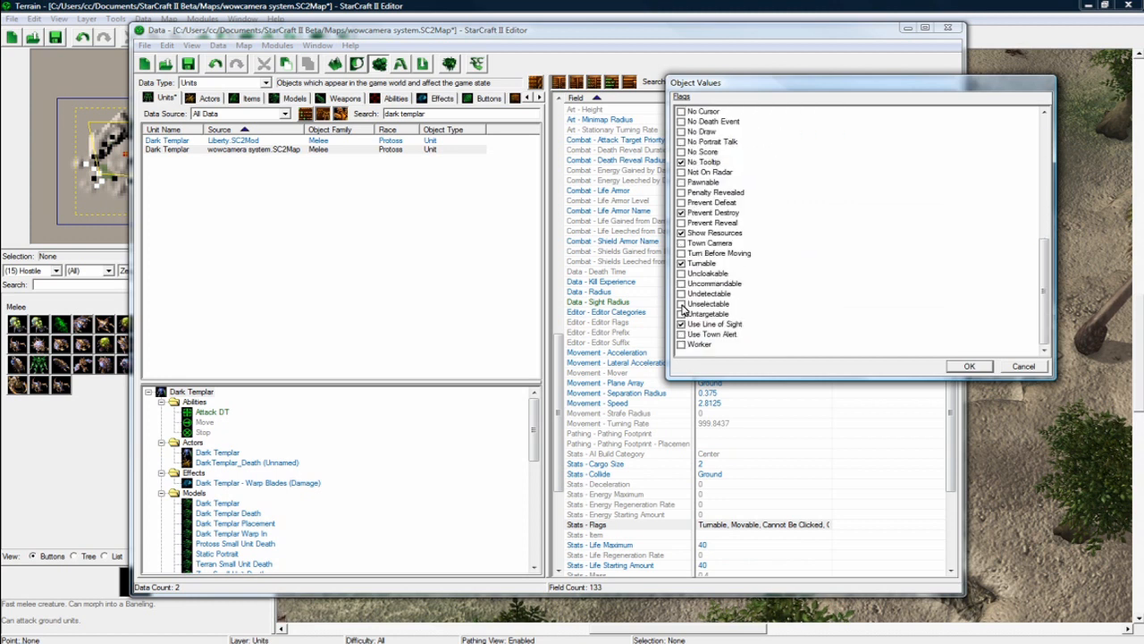
pyautogui.click(682, 303)
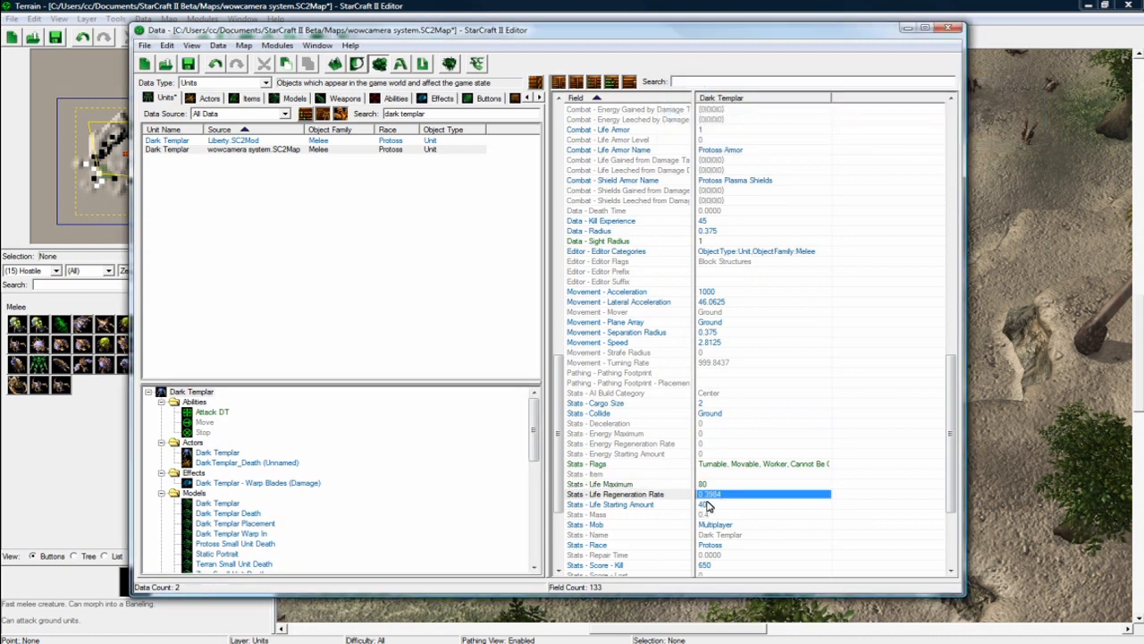
# Give the Dark Templar 80 starting life and zero shield maximum, starting amount and regeneration.
pyautogui.doubleClick(764, 504)
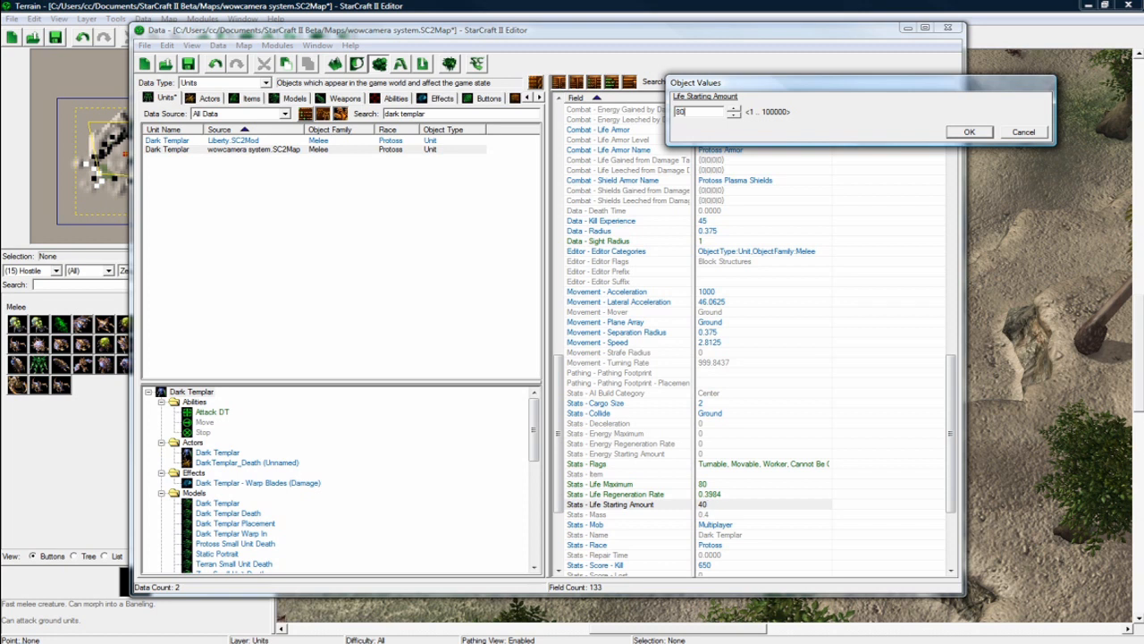
pyautogui.click(968, 132)
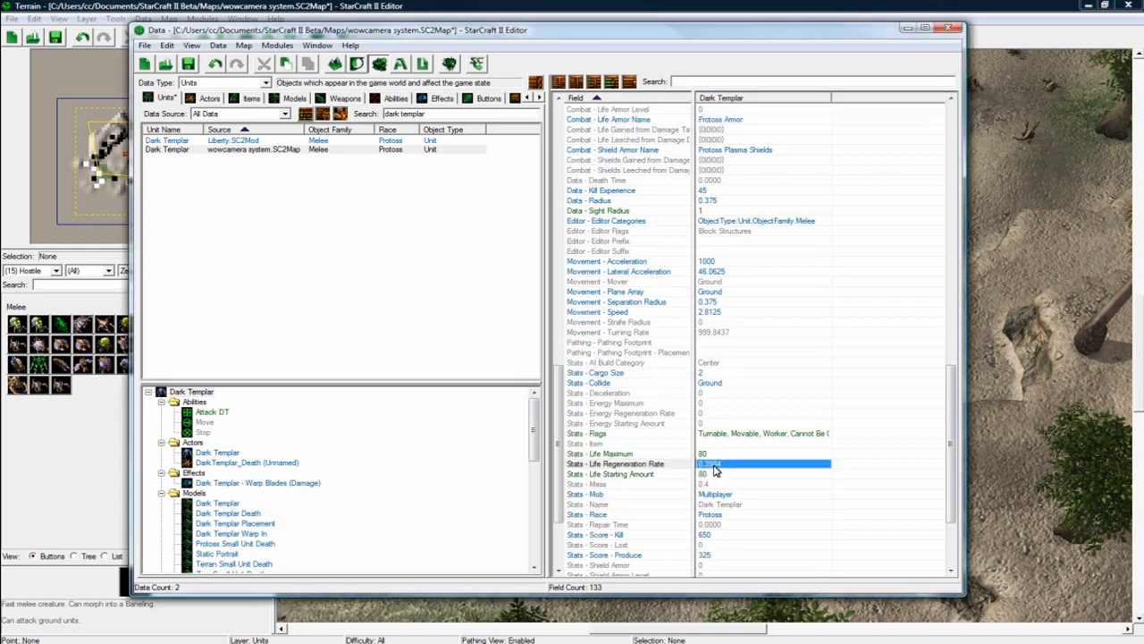
pyautogui.scroll(-3)
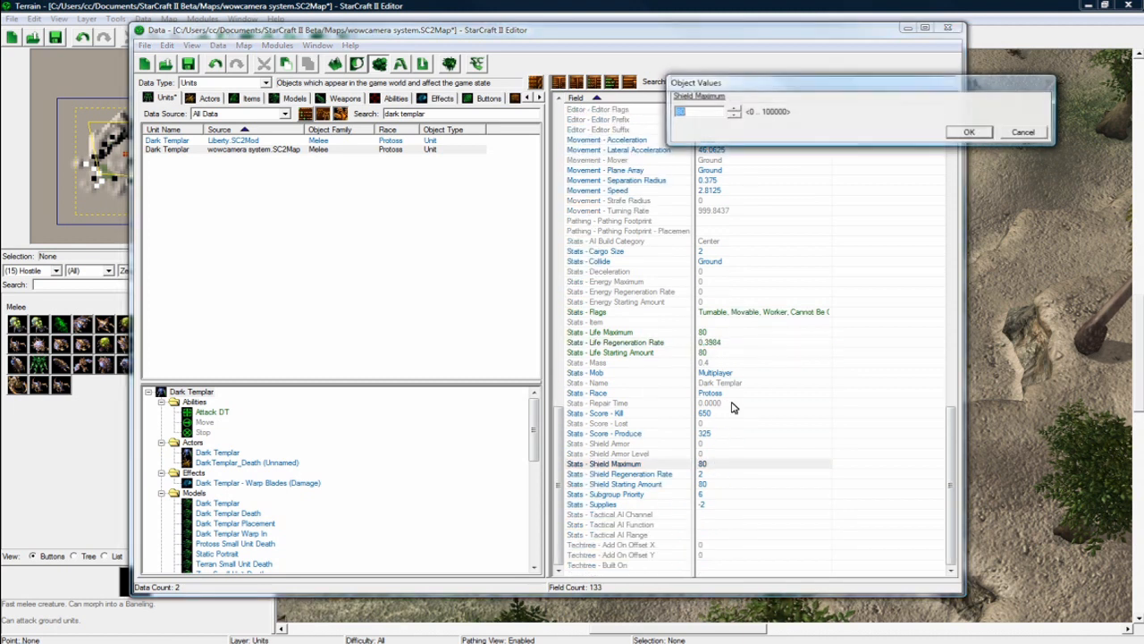
pyautogui.click(614, 484)
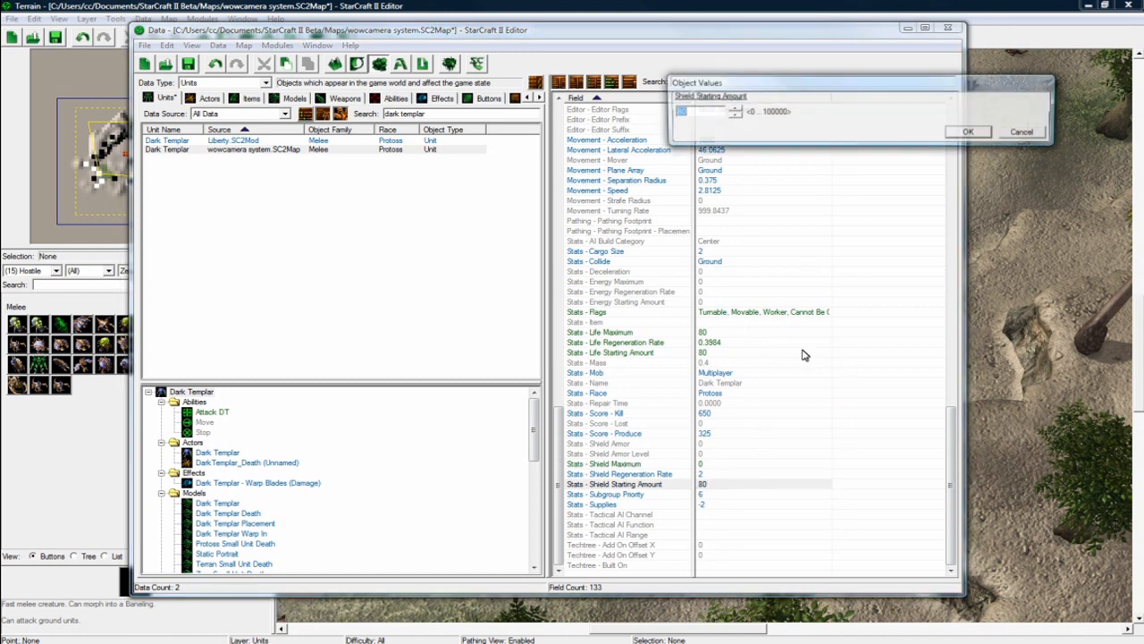
pyautogui.click(967, 131)
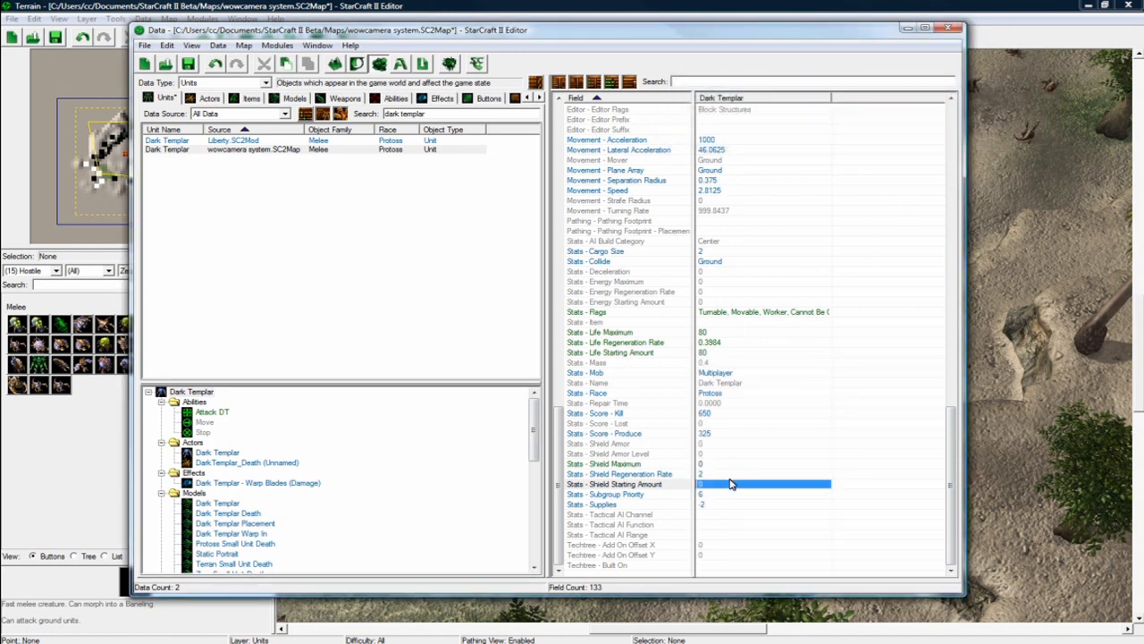
pyautogui.doubleClick(764, 483)
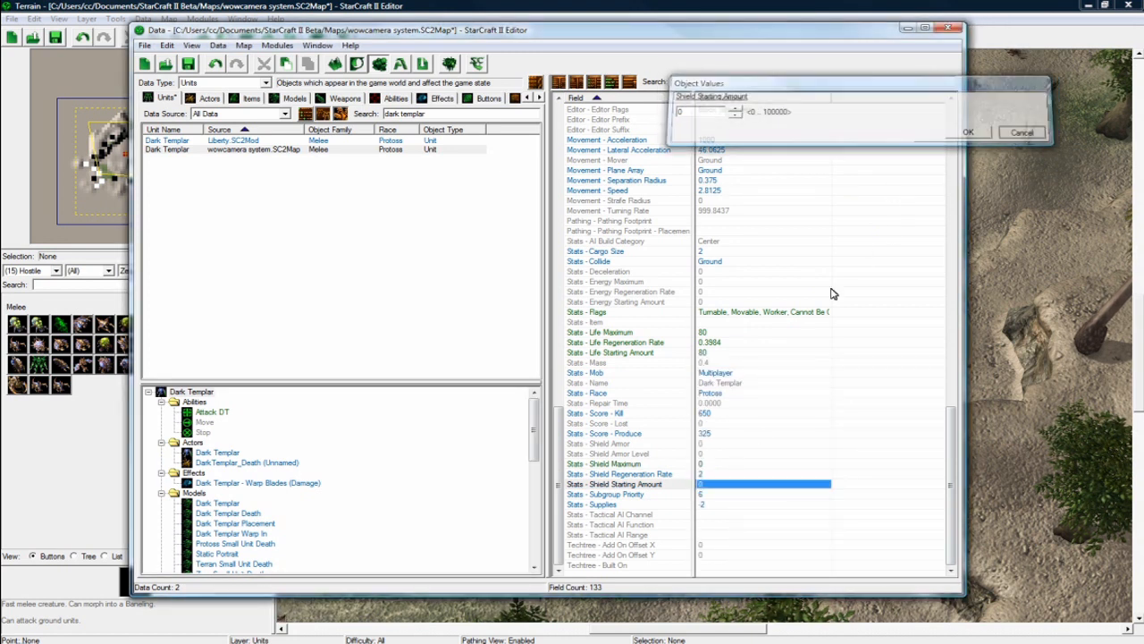
pyautogui.click(620, 473)
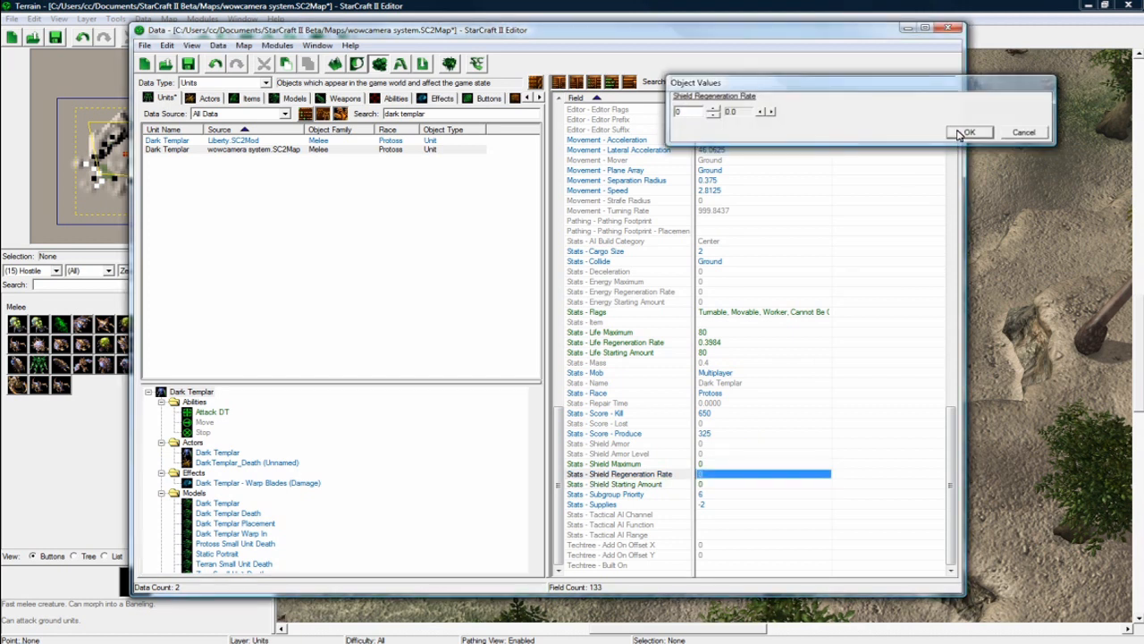
pyautogui.click(969, 132)
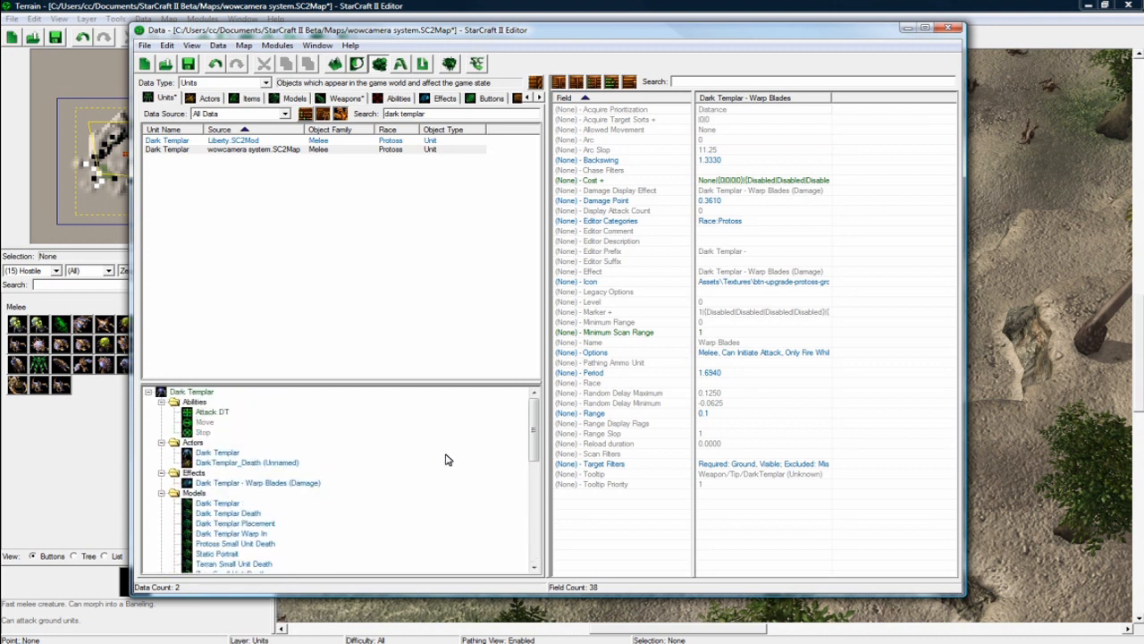
# Review the Warp Blades weapon fields, then view the Melee Initialization trigger.
pyautogui.click(192, 392)
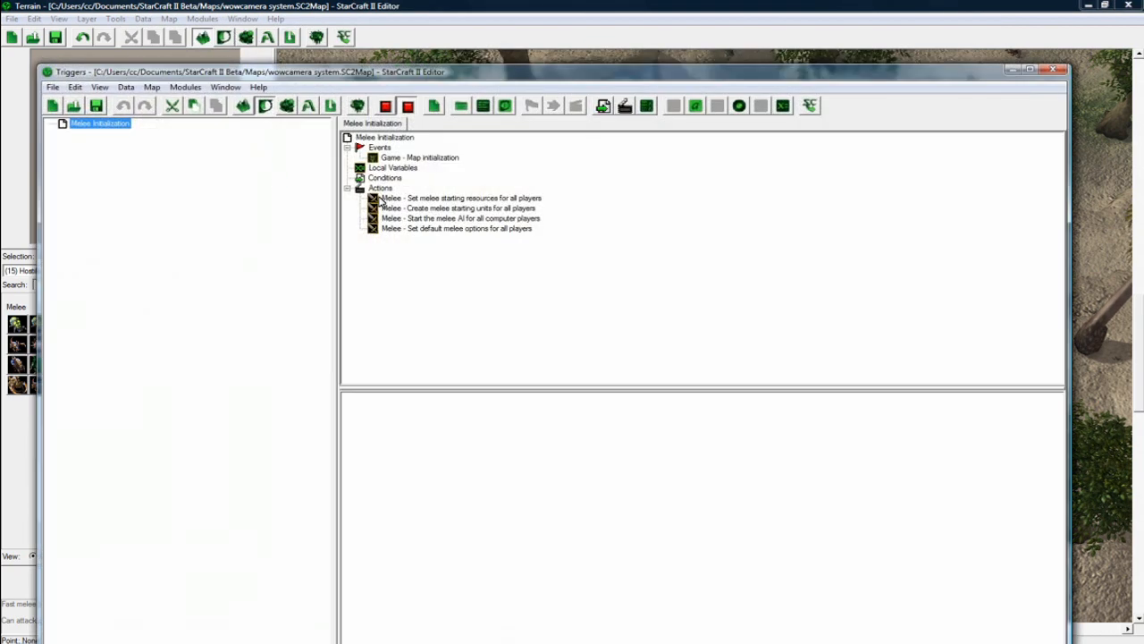
# Add a global Boolean variable named W_On.
pyautogui.click(379, 188)
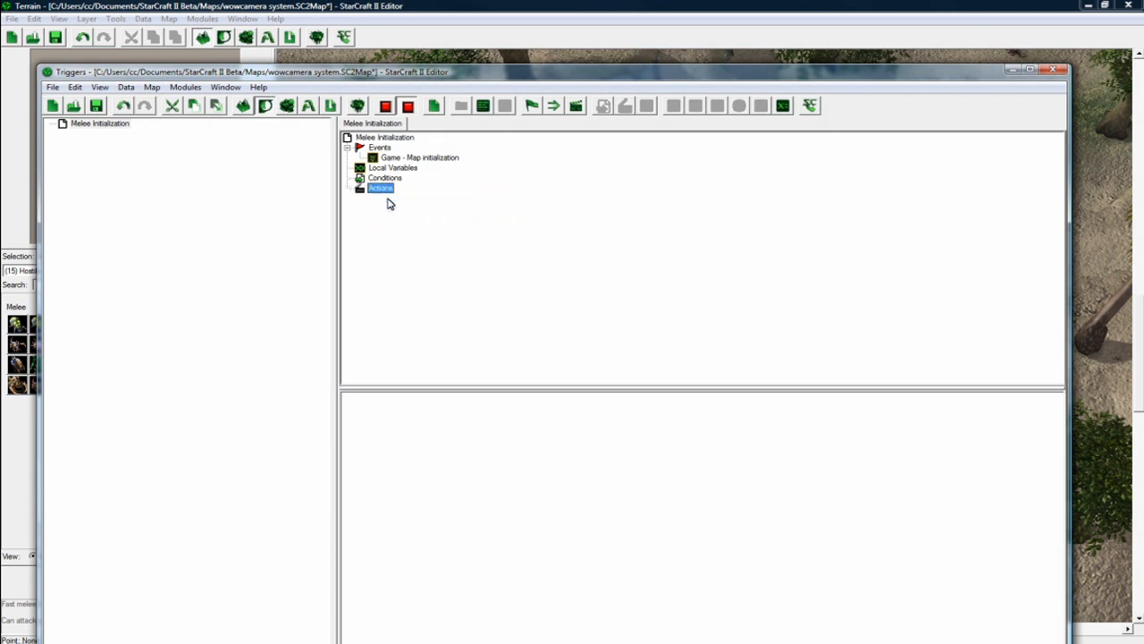
pyautogui.rightClick(380, 188)
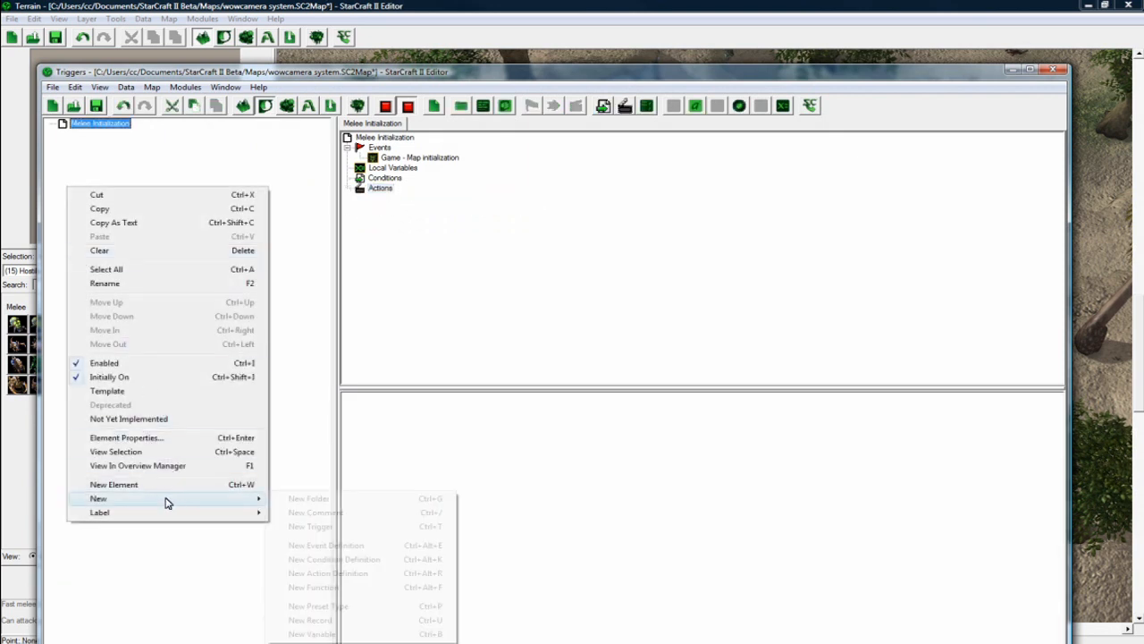
pyautogui.click(312, 633)
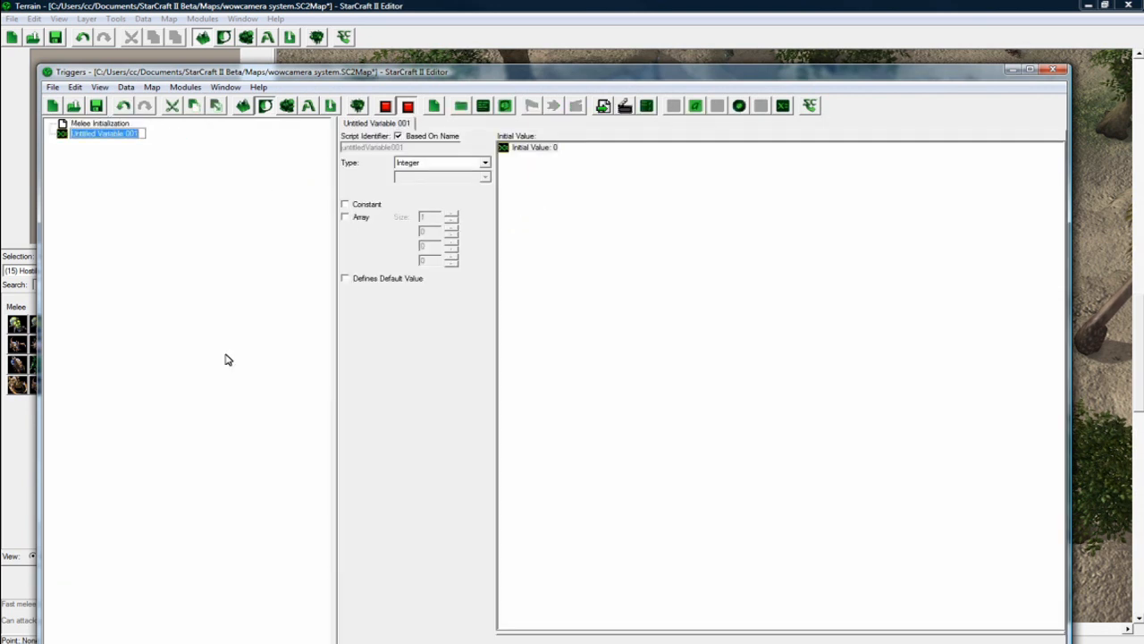
pyautogui.write('W_On = 0 <Integer>')
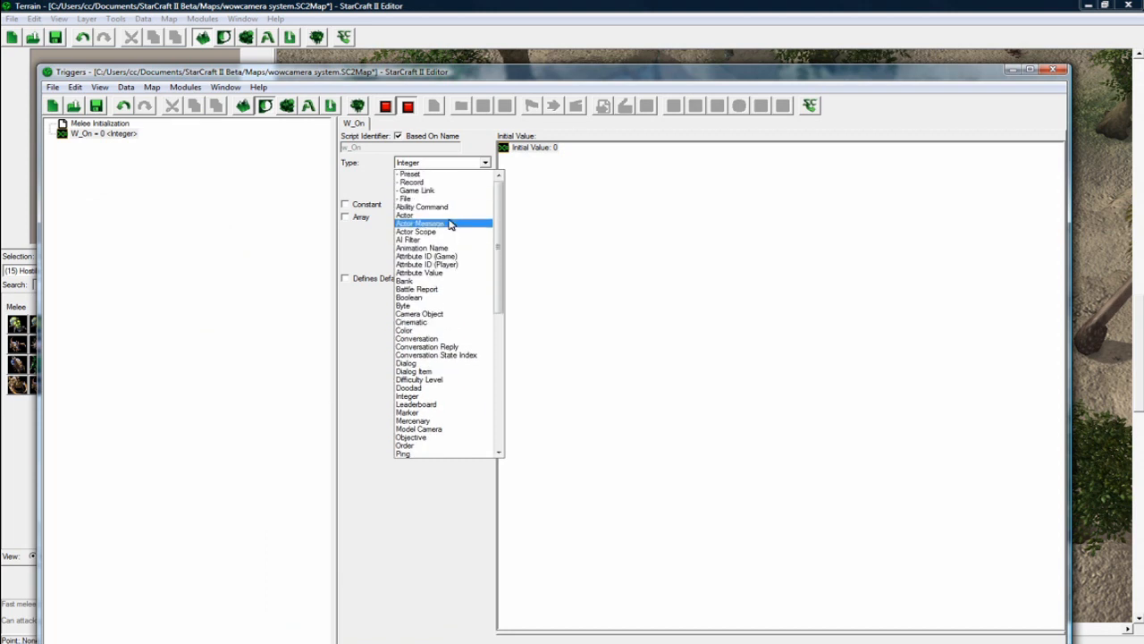
pyautogui.click(409, 297)
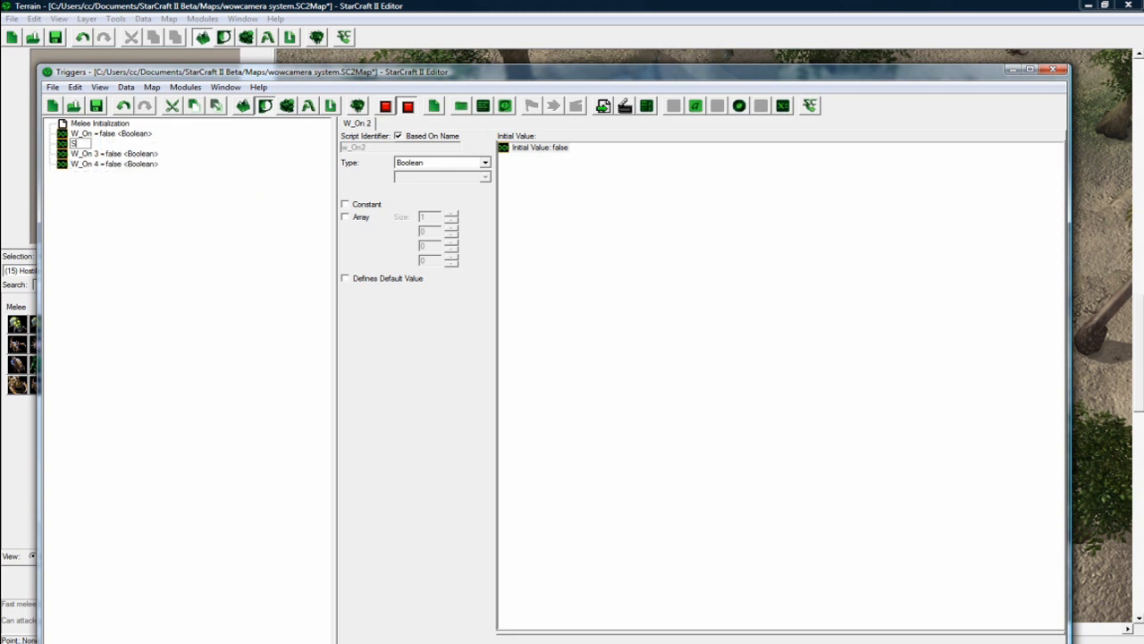
# Rename the other variables S_On, A_On, D_On, and make Run Angle a Real.
pyautogui.click(107, 153)
pyautogui.write('A_On')
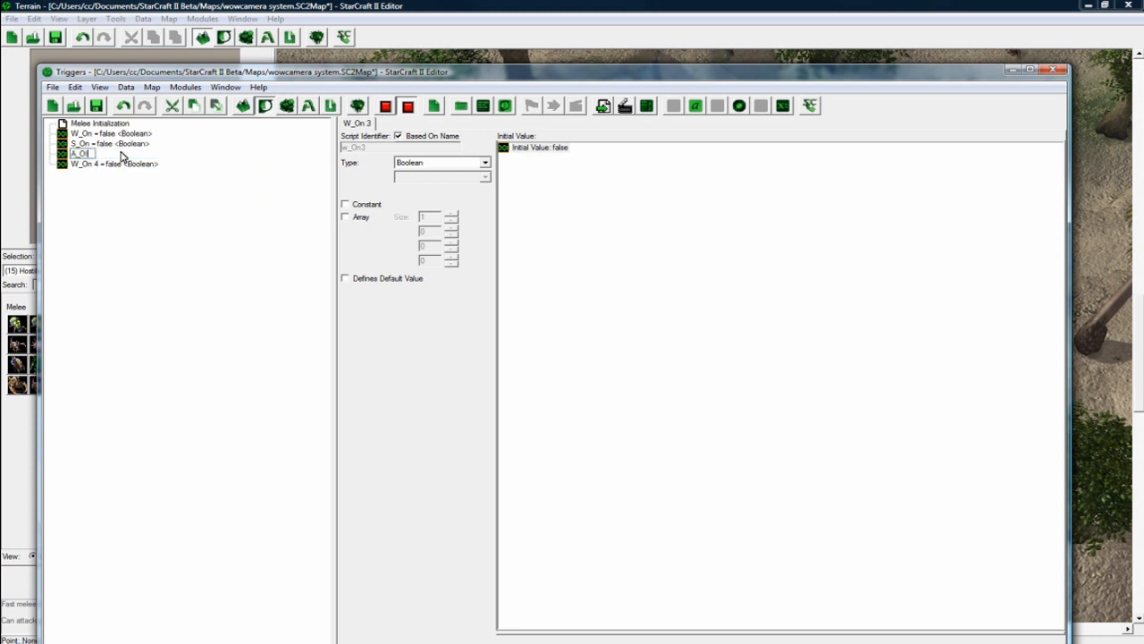
pyautogui.click(107, 163)
pyautogui.write('Run Angle')
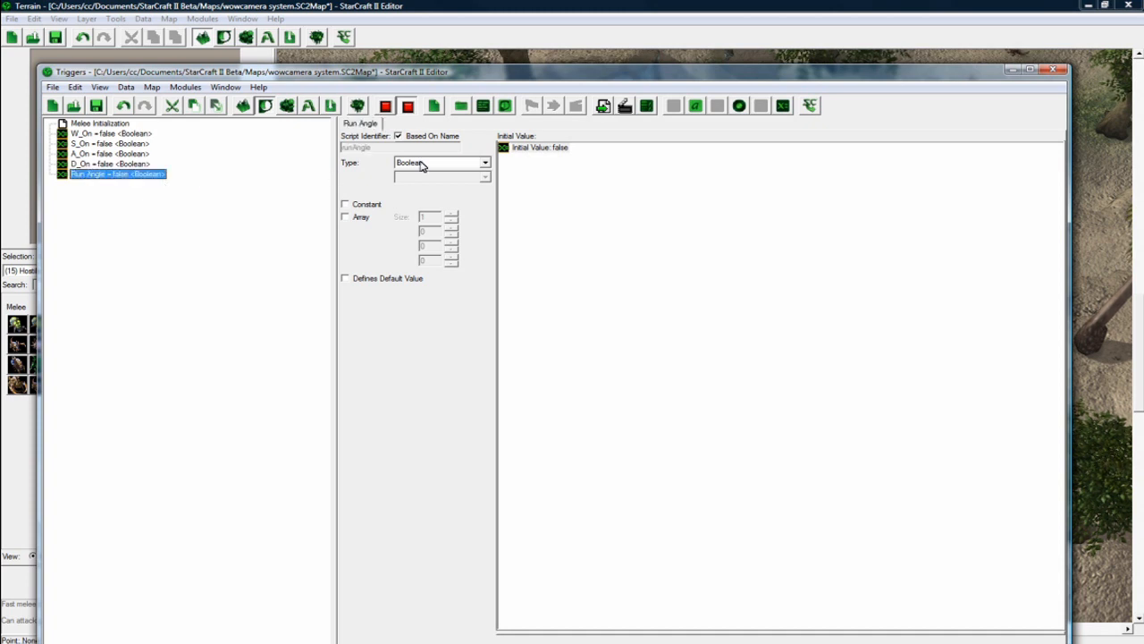
pyautogui.click(438, 162)
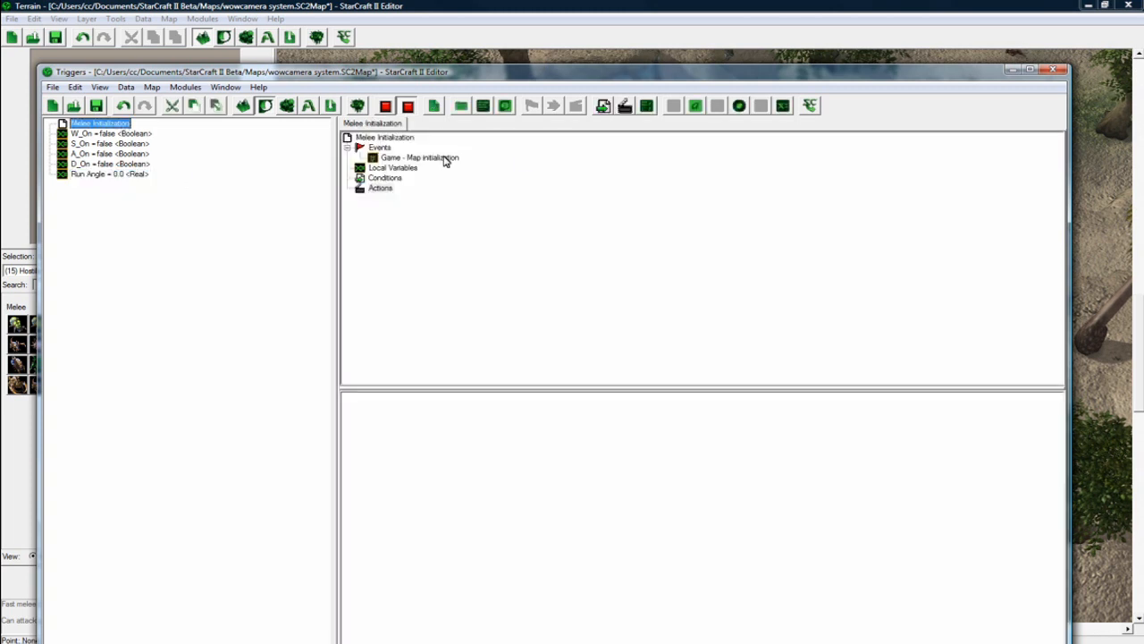
pyautogui.moveTo(379, 194)
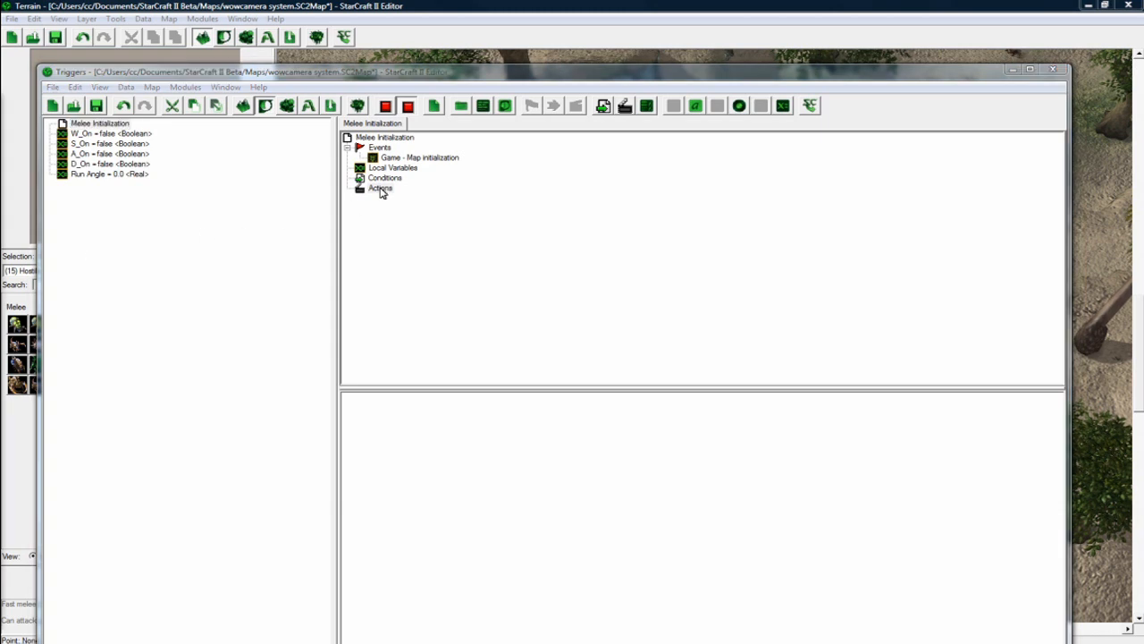
# Add a Create Revealer action revealing the entire map for player 1 to Melee Initialization.
pyautogui.click(380, 187)
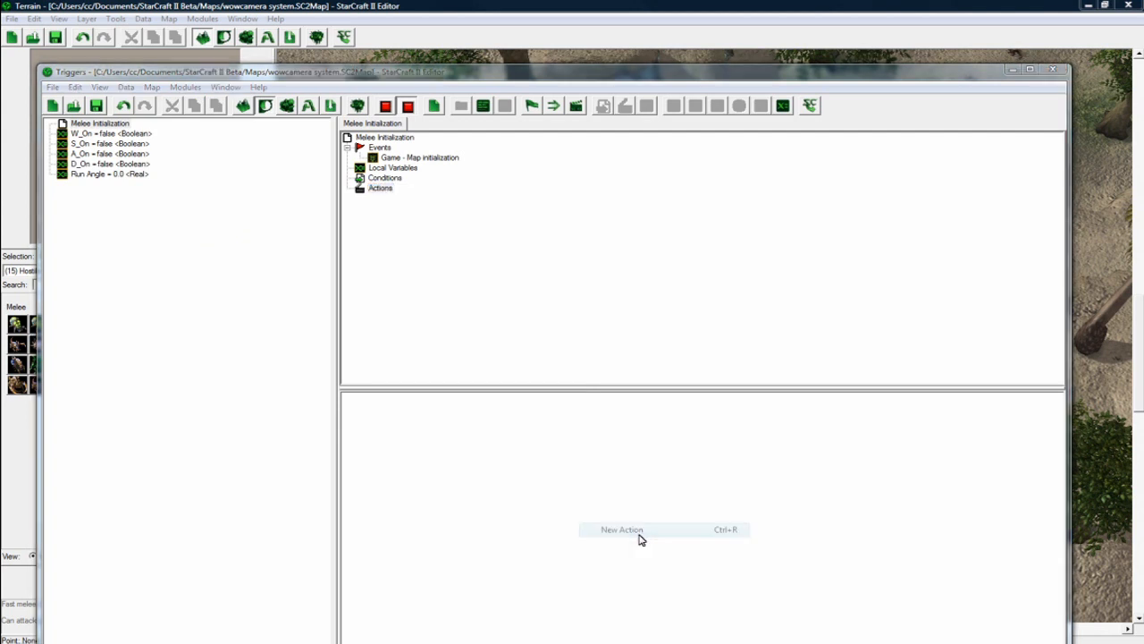
pyautogui.click(621, 530)
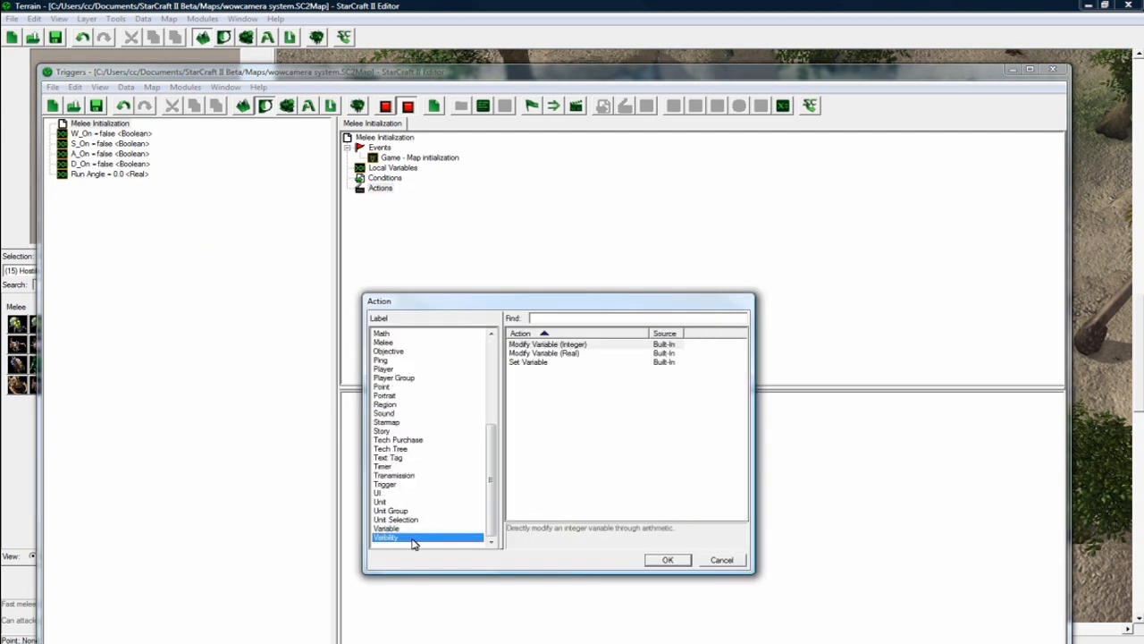
pyautogui.click(385, 537)
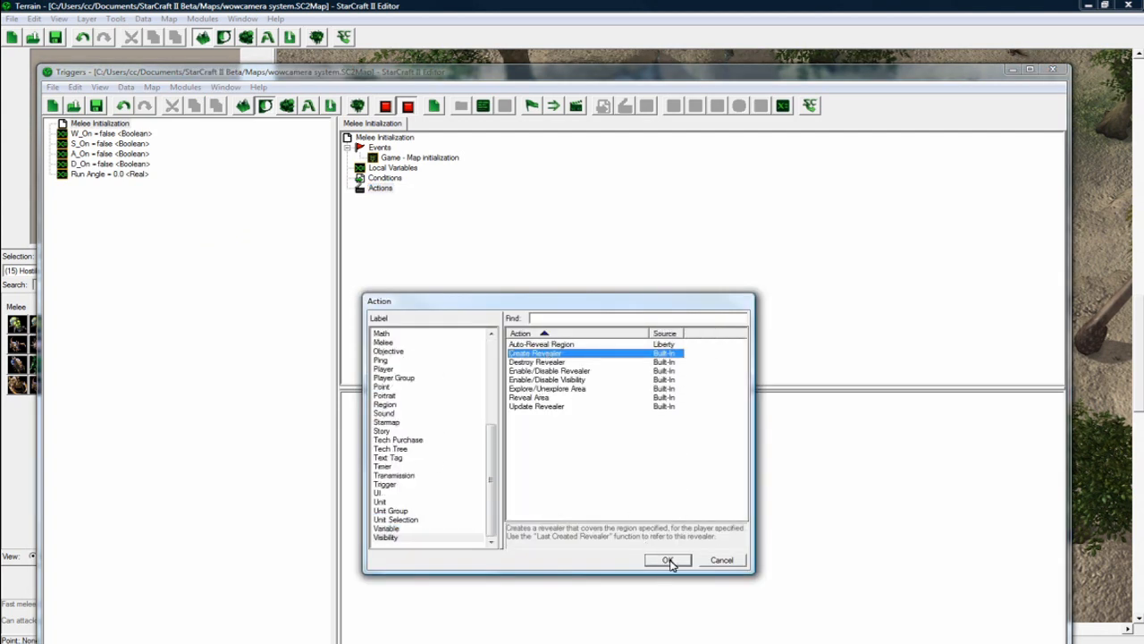
pyautogui.click(667, 560)
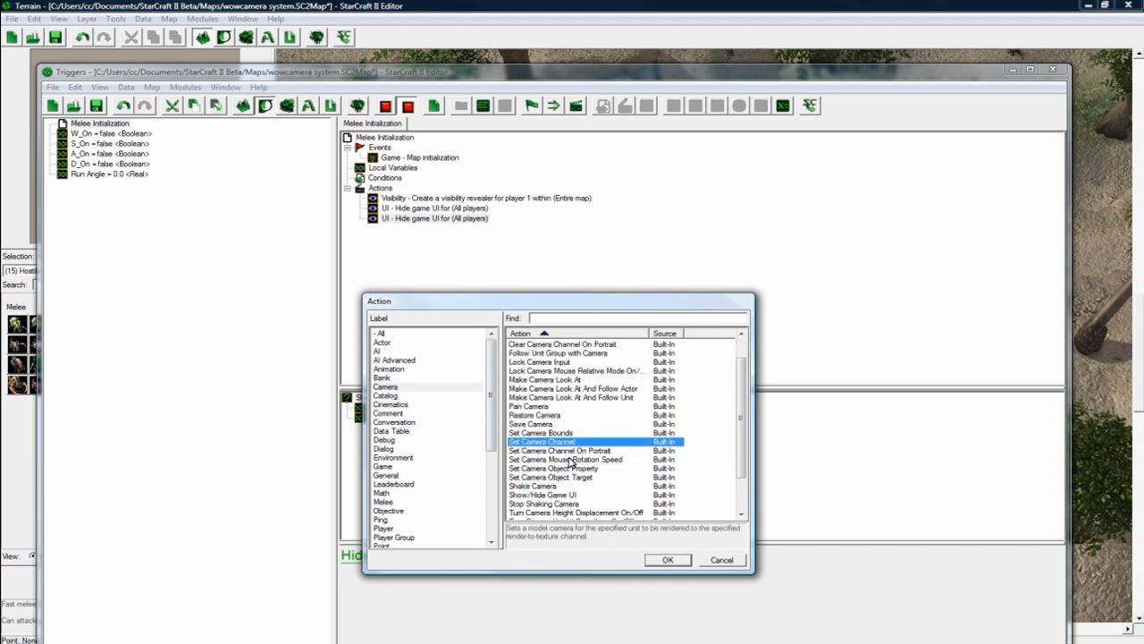
# Add Set Camera Mouse Rotation Speed at 0.2, then turn camera height displacement off.
pyautogui.scroll(-3)
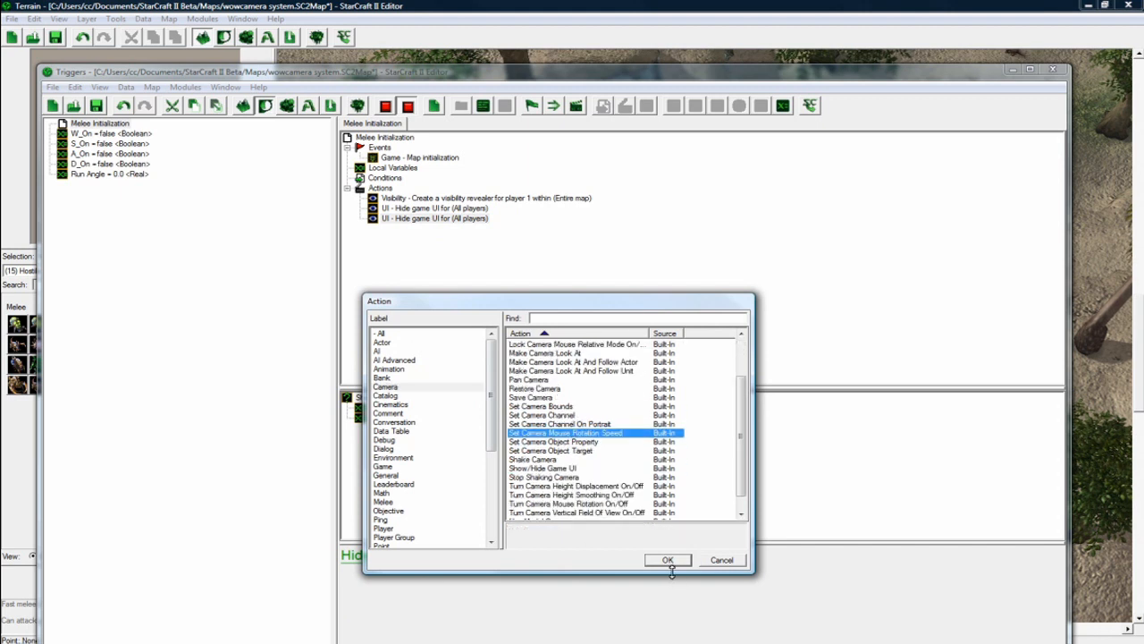
pyautogui.moveTo(675, 562)
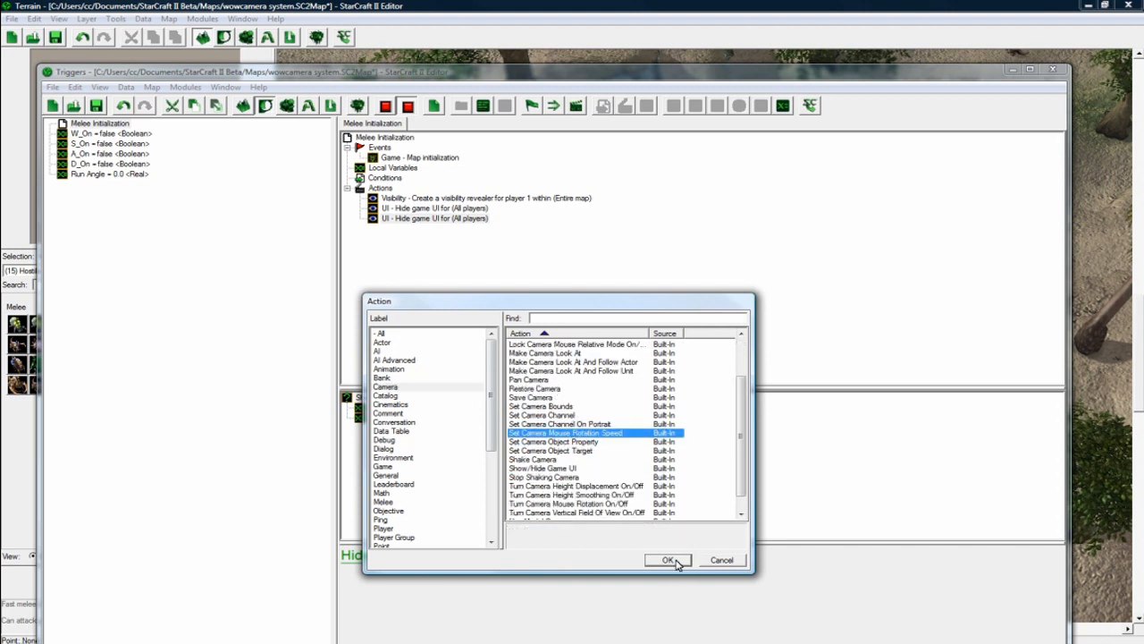
pyautogui.click(668, 558)
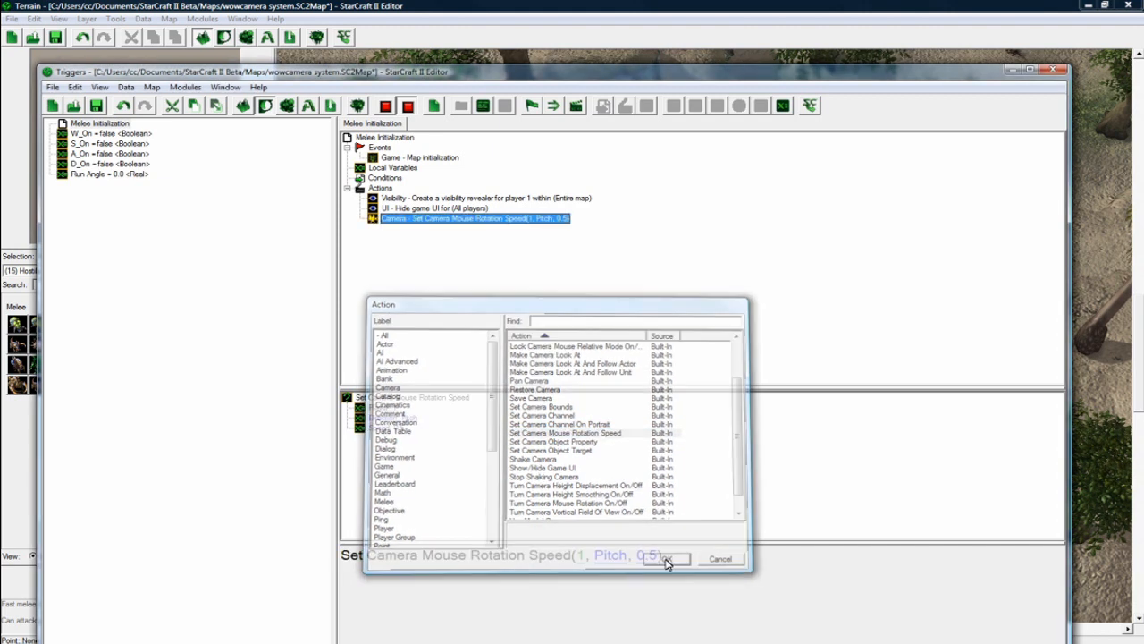
pyautogui.click(663, 558)
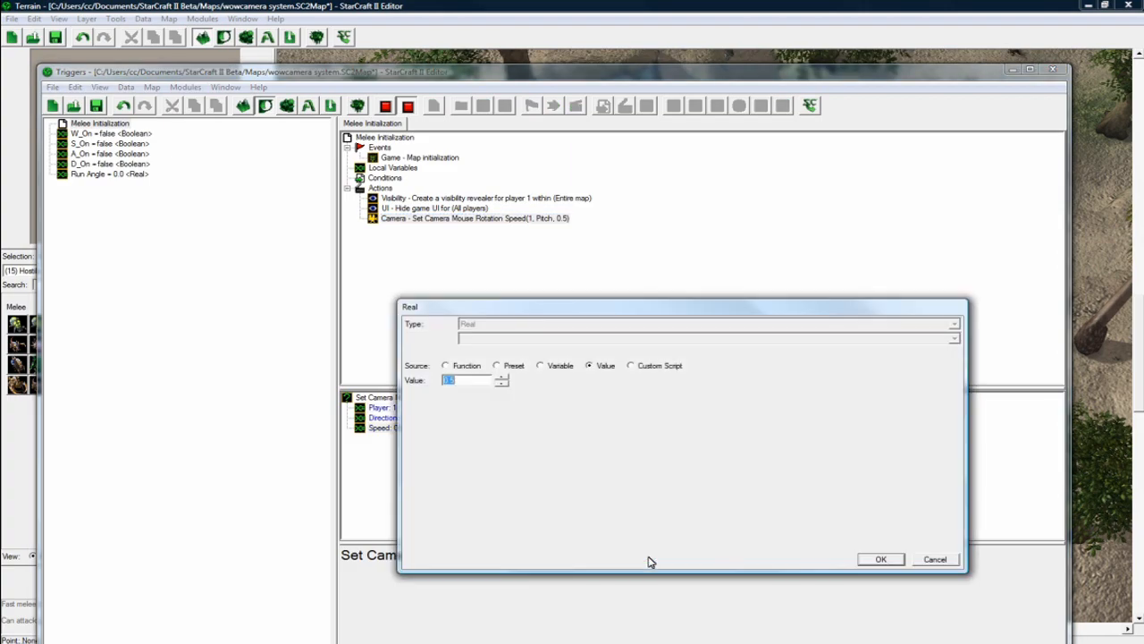
pyautogui.click(880, 559)
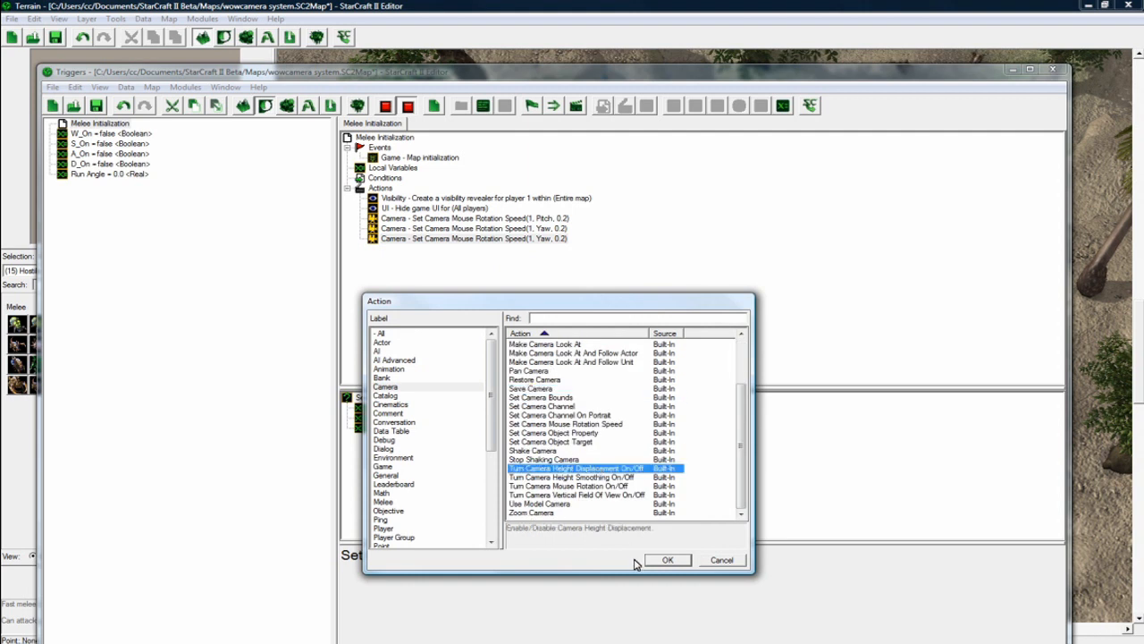
pyautogui.click(667, 560)
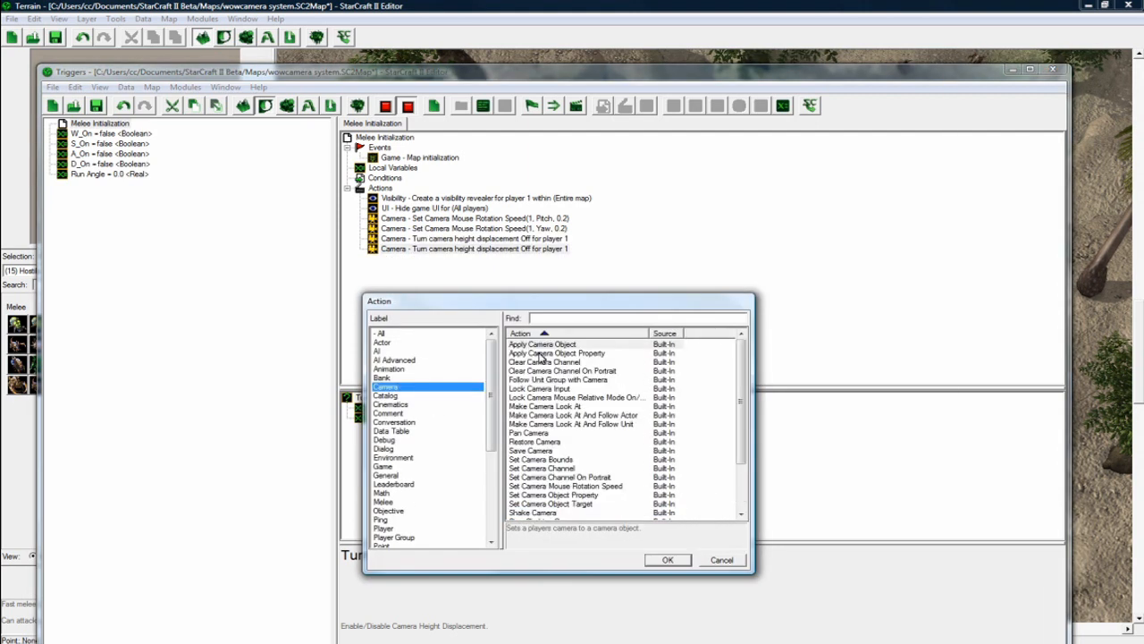
# Add Apply Camera Object with Camera 001, duration 0.0, velocity 100, decelerate 0.
pyautogui.click(667, 559)
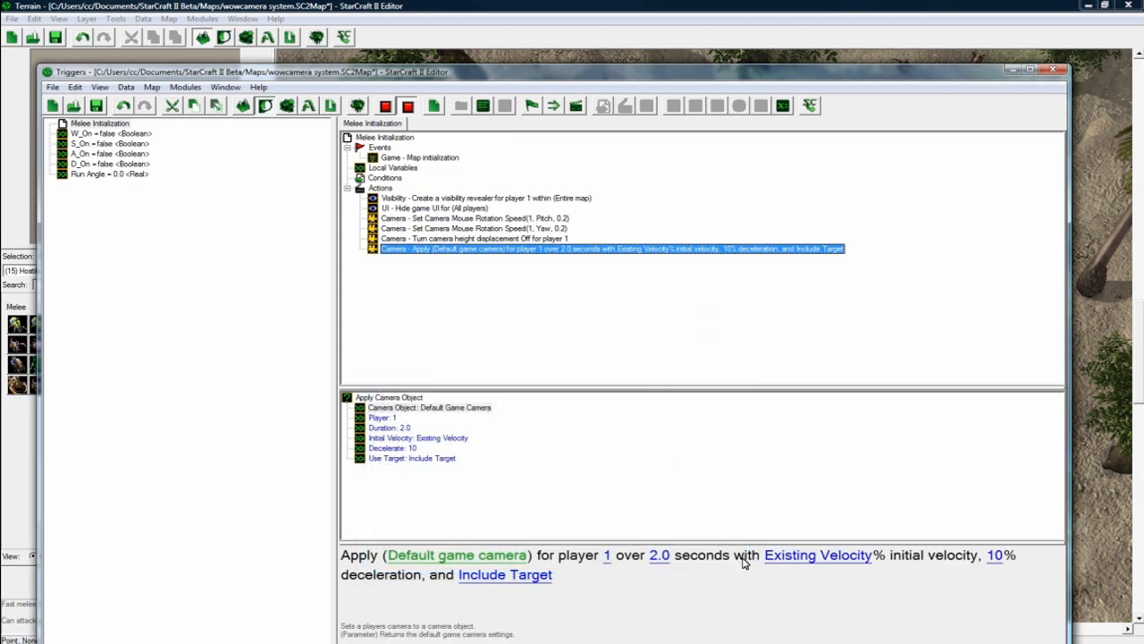
pyautogui.click(457, 555)
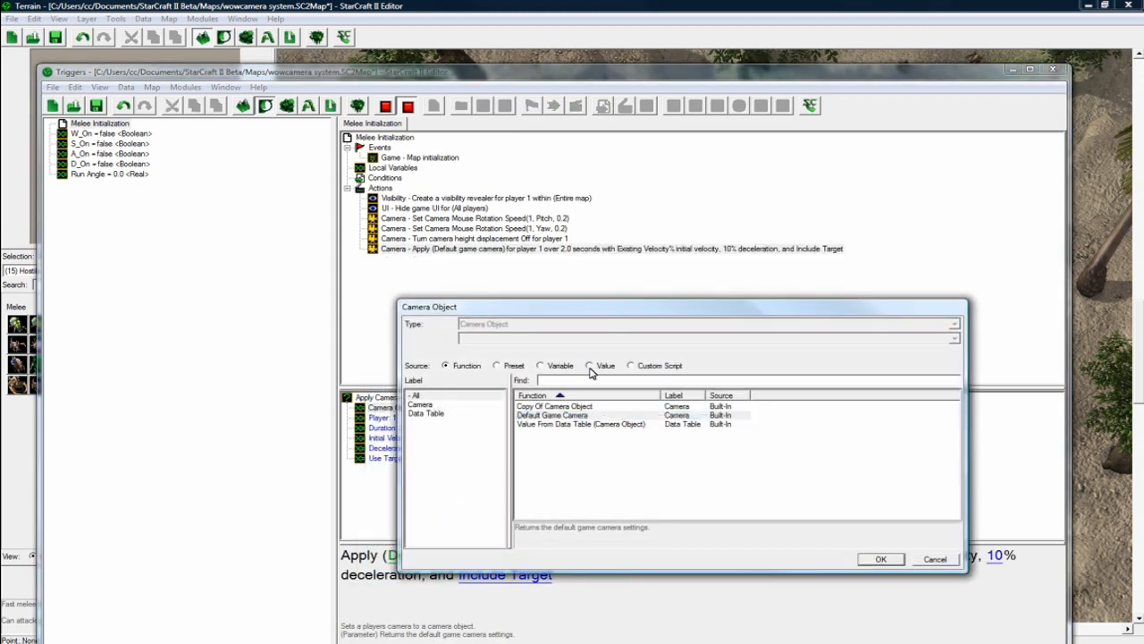
pyautogui.click(880, 559)
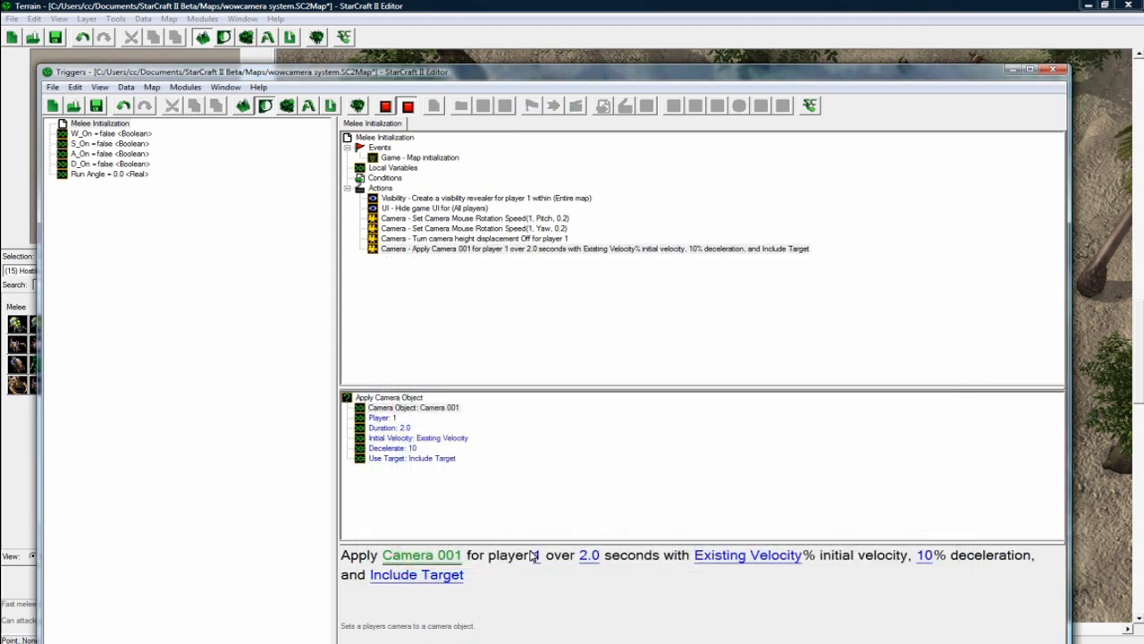
pyautogui.click(588, 555)
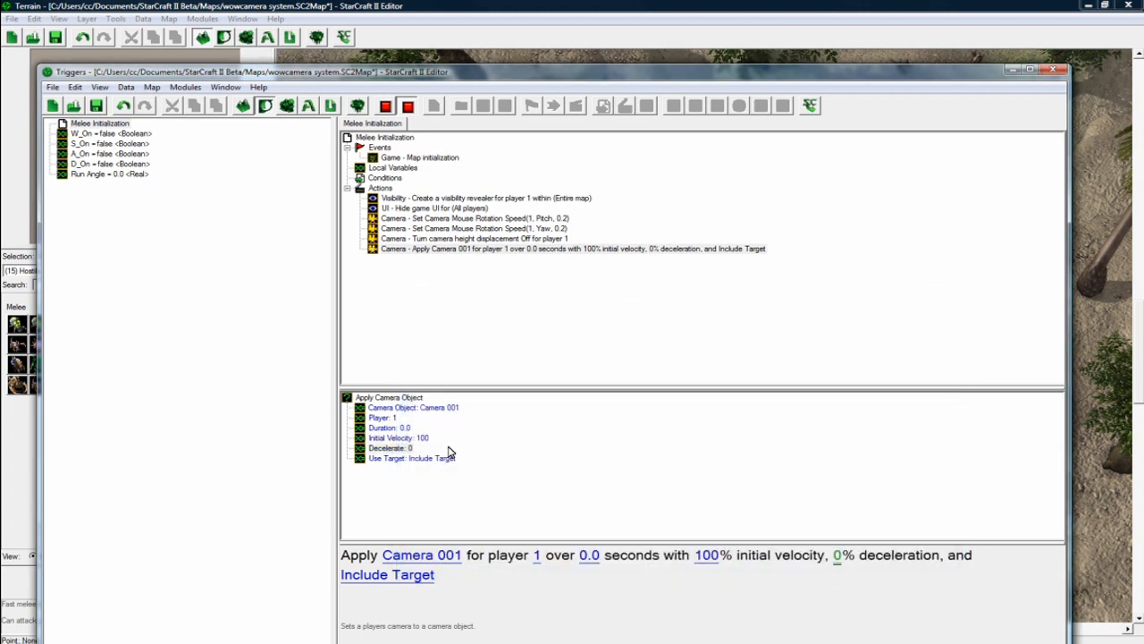
pyautogui.click(572, 248)
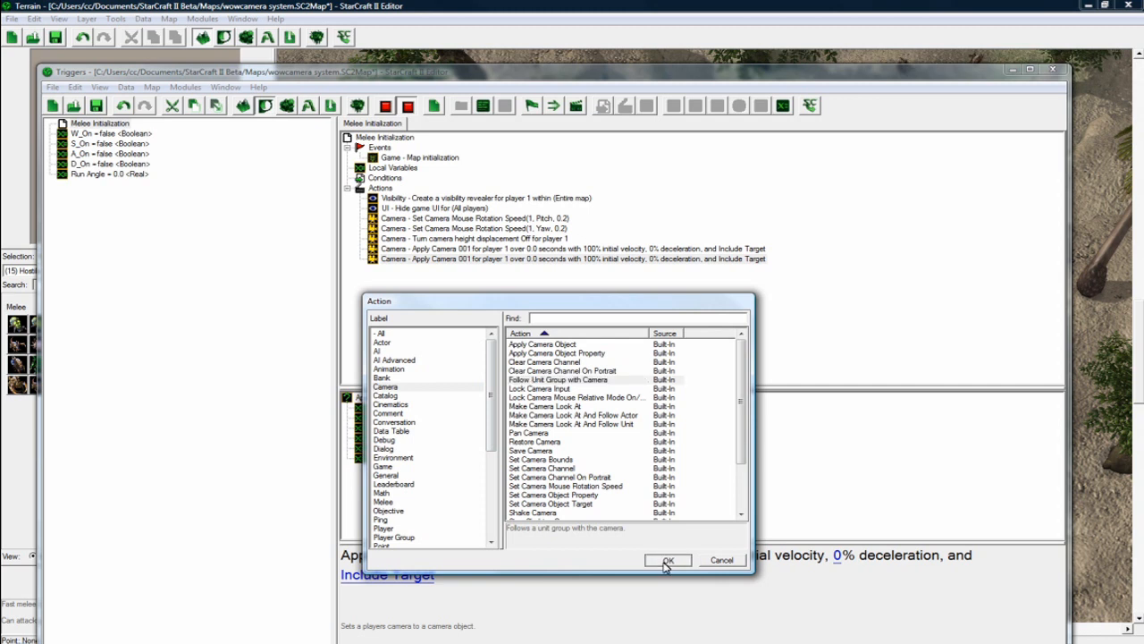
# Add Follow Unit Group with Camera targeting a unit group containing the Dark Templar.
pyautogui.click(668, 559)
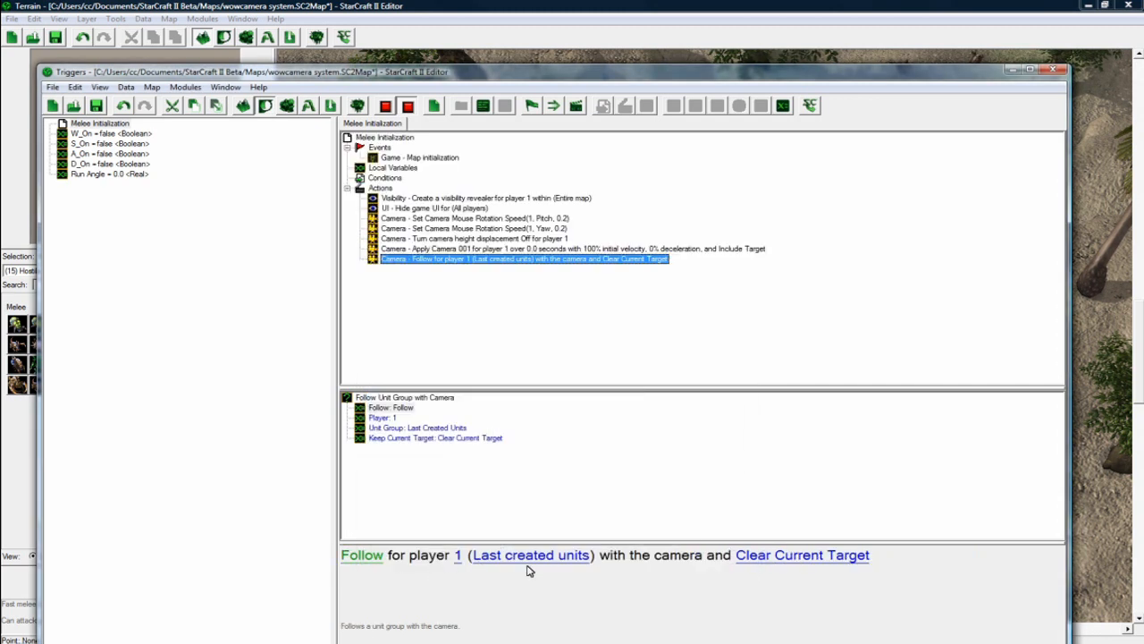
pyautogui.doubleClick(530, 554)
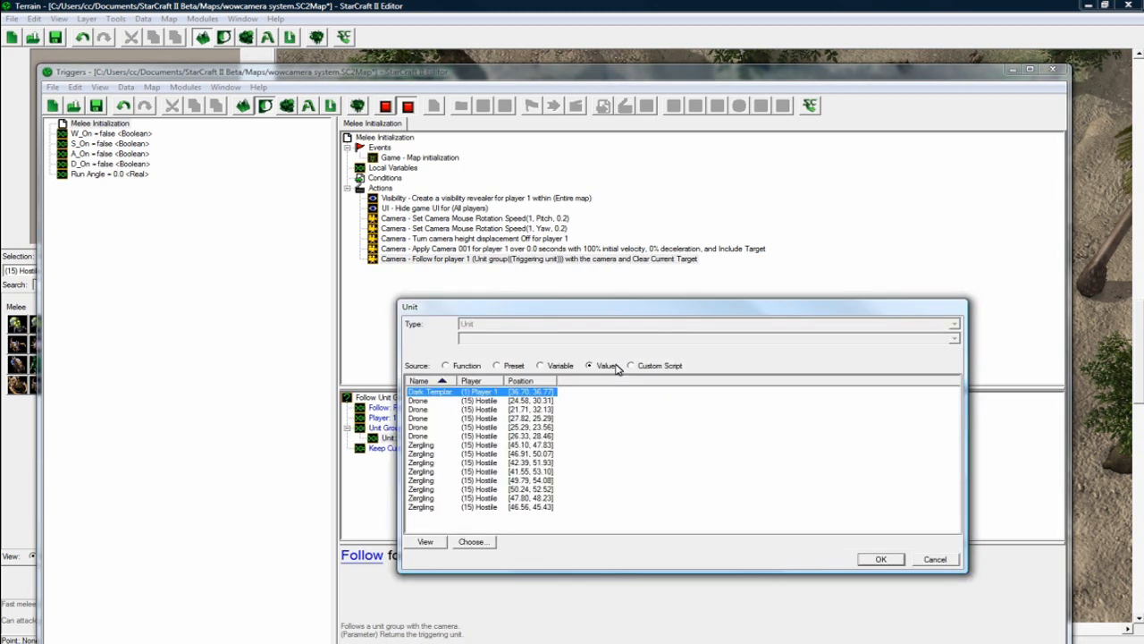
pyautogui.click(880, 558)
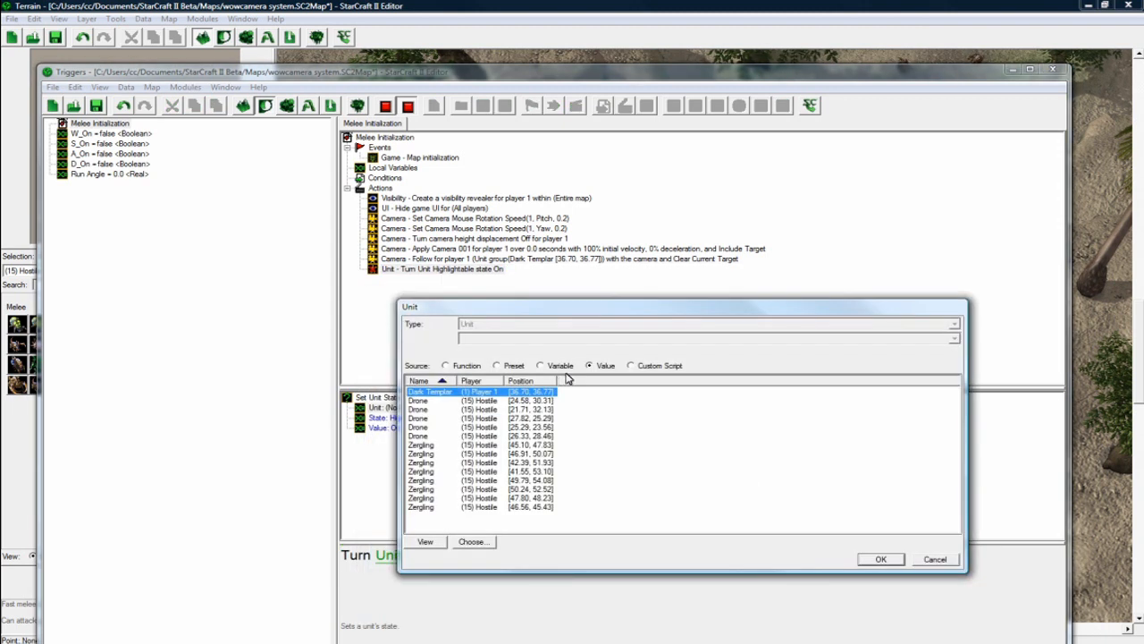
# Set the Dark Templar's Highlightable, Highlighted, Selectable and Status Bar unit states to Off.
pyautogui.click(879, 559)
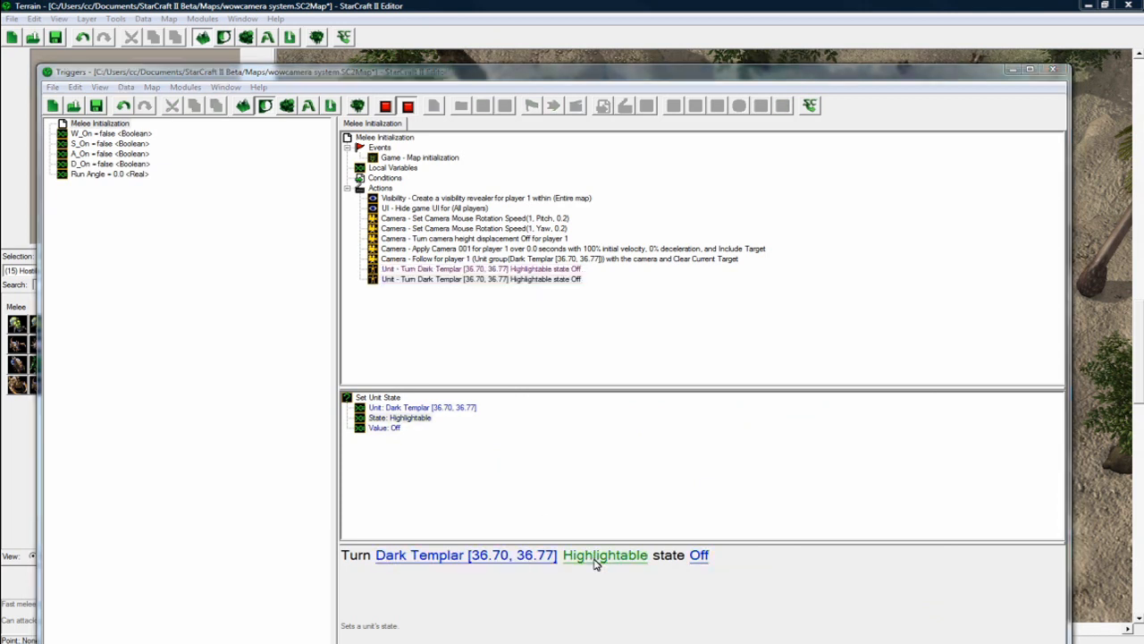
pyautogui.click(605, 555)
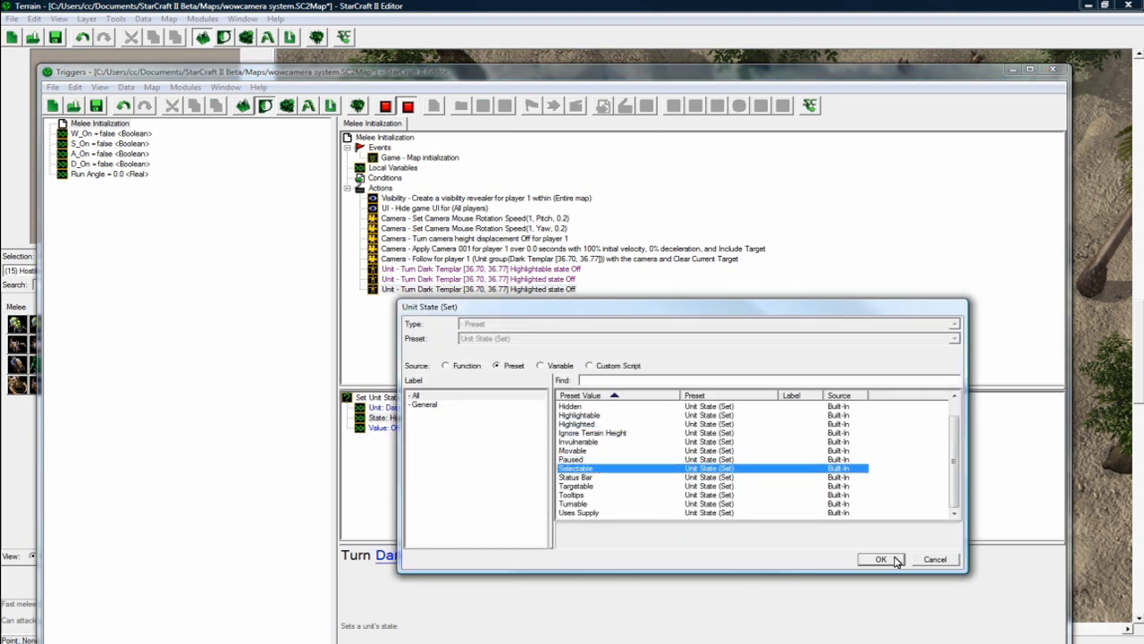
pyautogui.click(880, 559)
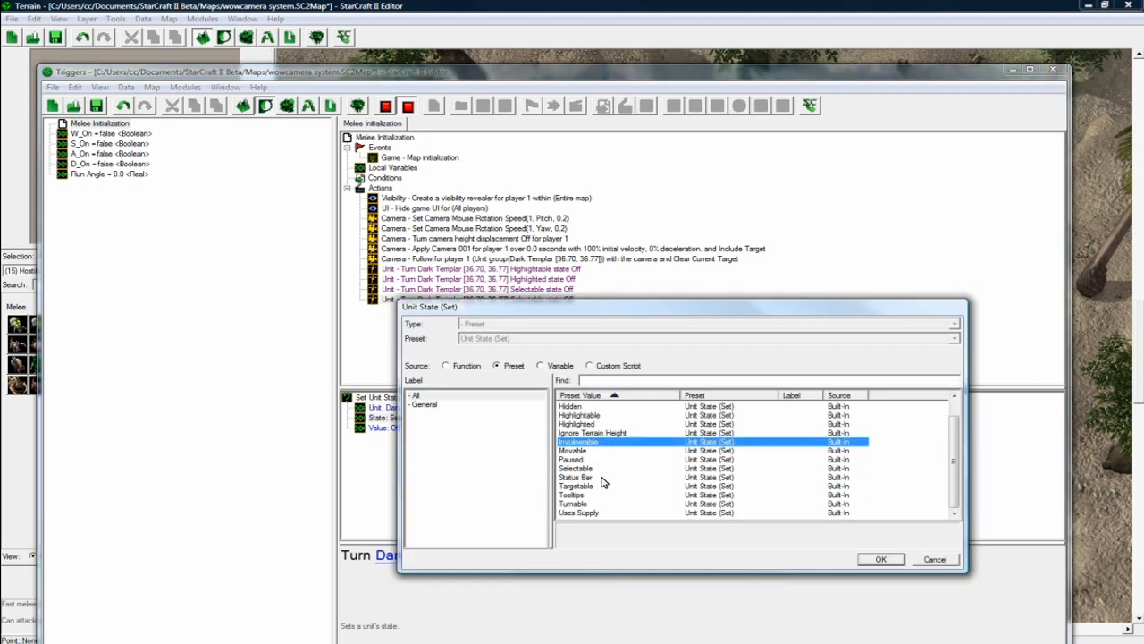
pyautogui.click(879, 559)
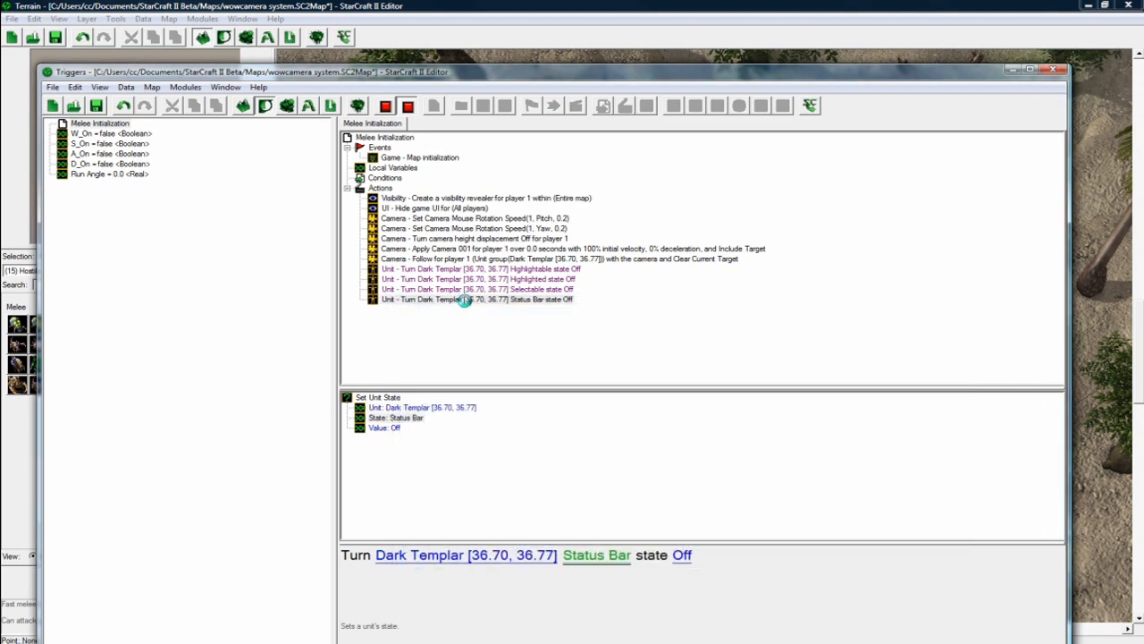